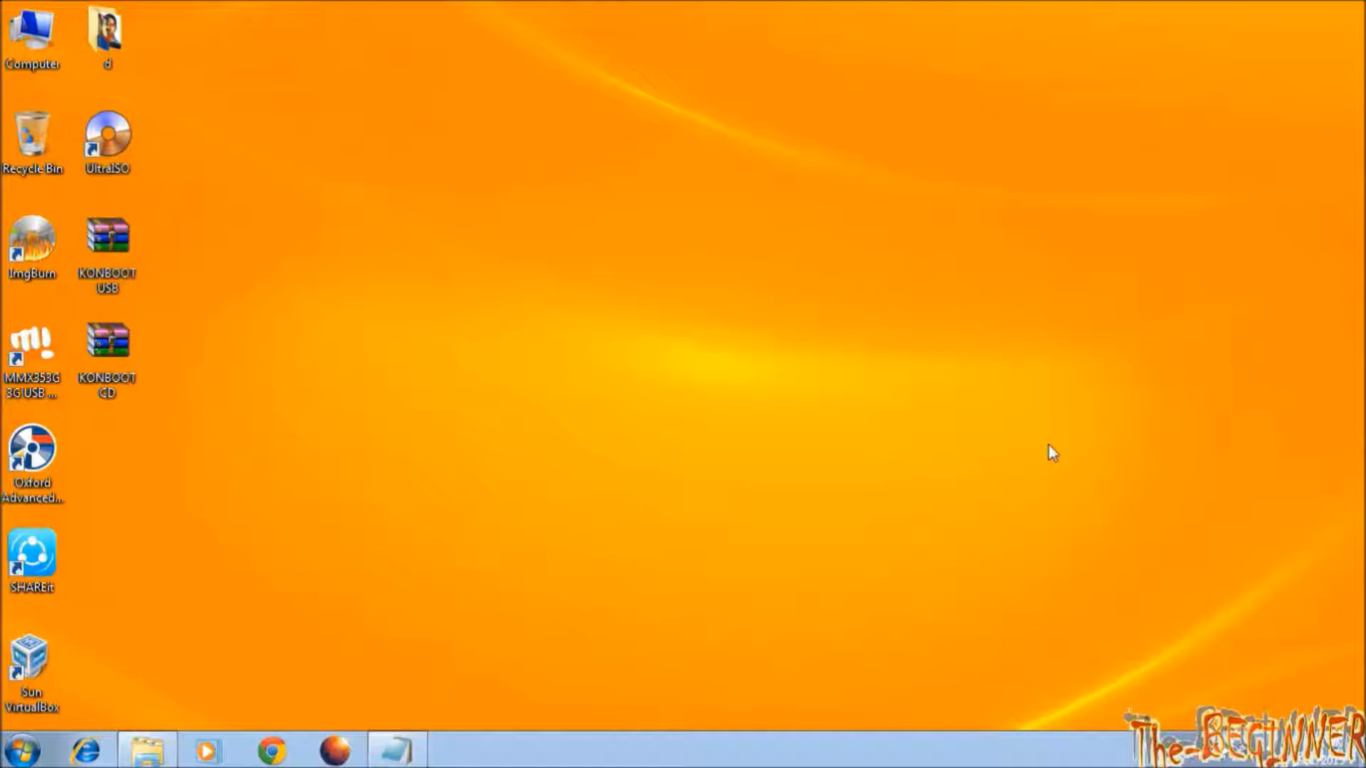
Move the KONBOOT CD and KONBOOT USB archives to the centre of the desktop.
click(107, 344)
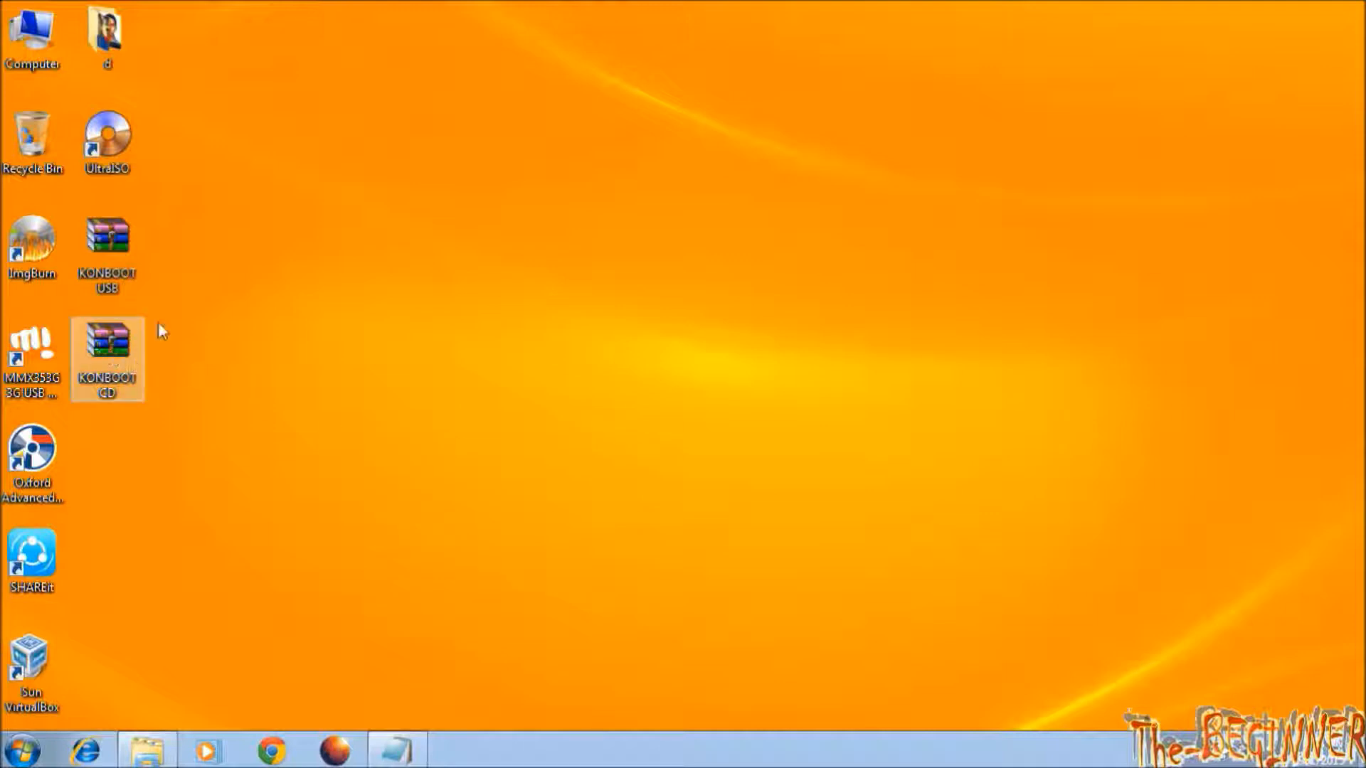
drag(106, 358, 409, 253)
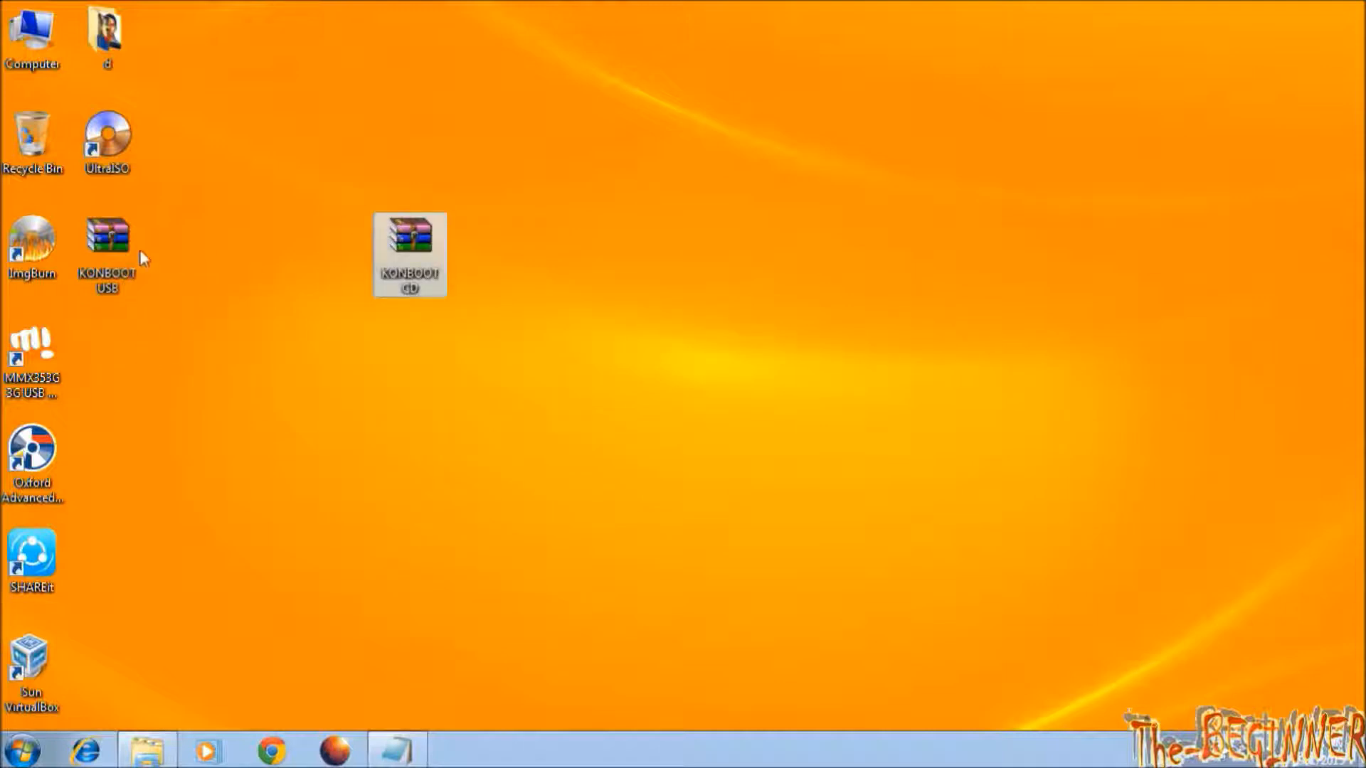
drag(107, 239, 410, 357)
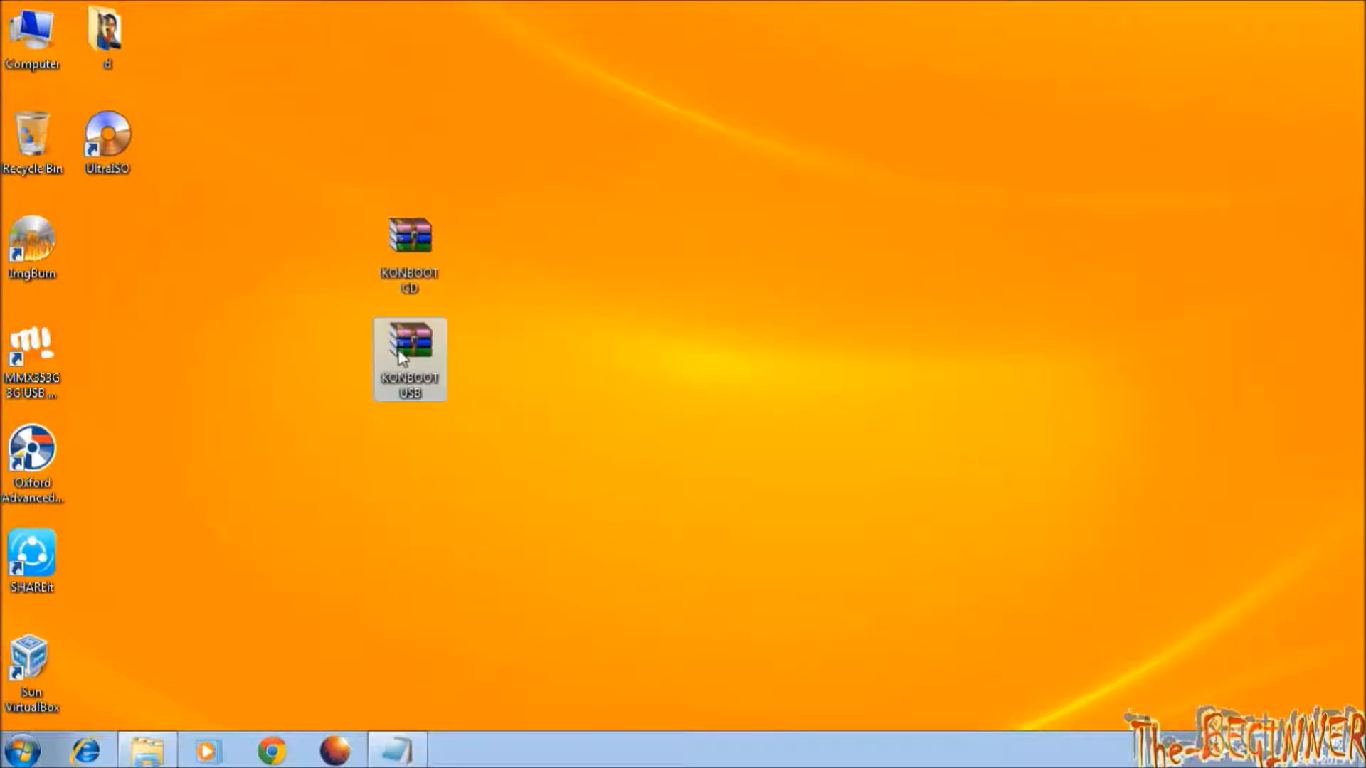
Extract the KONBOOT USB archive into its own KONBOOT USB folder.
right_click(409, 359)
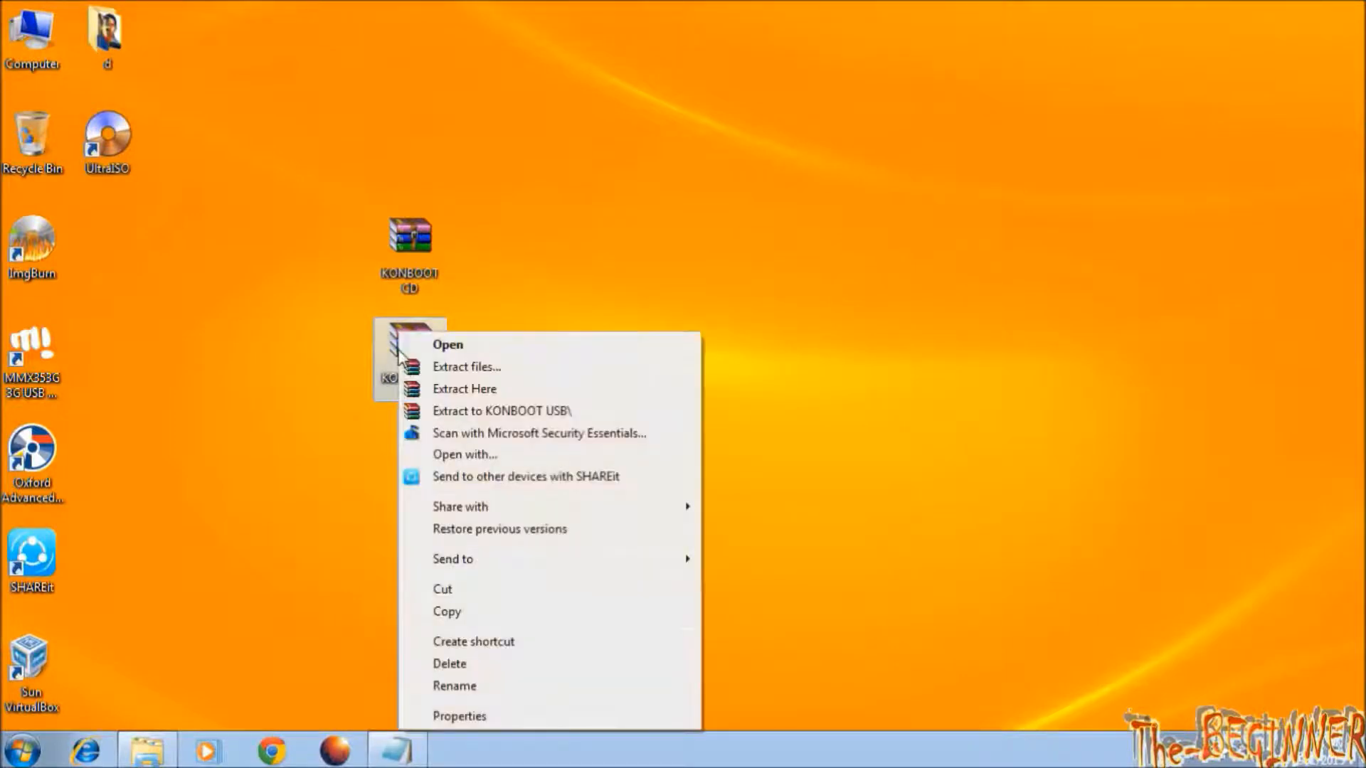
click(501, 410)
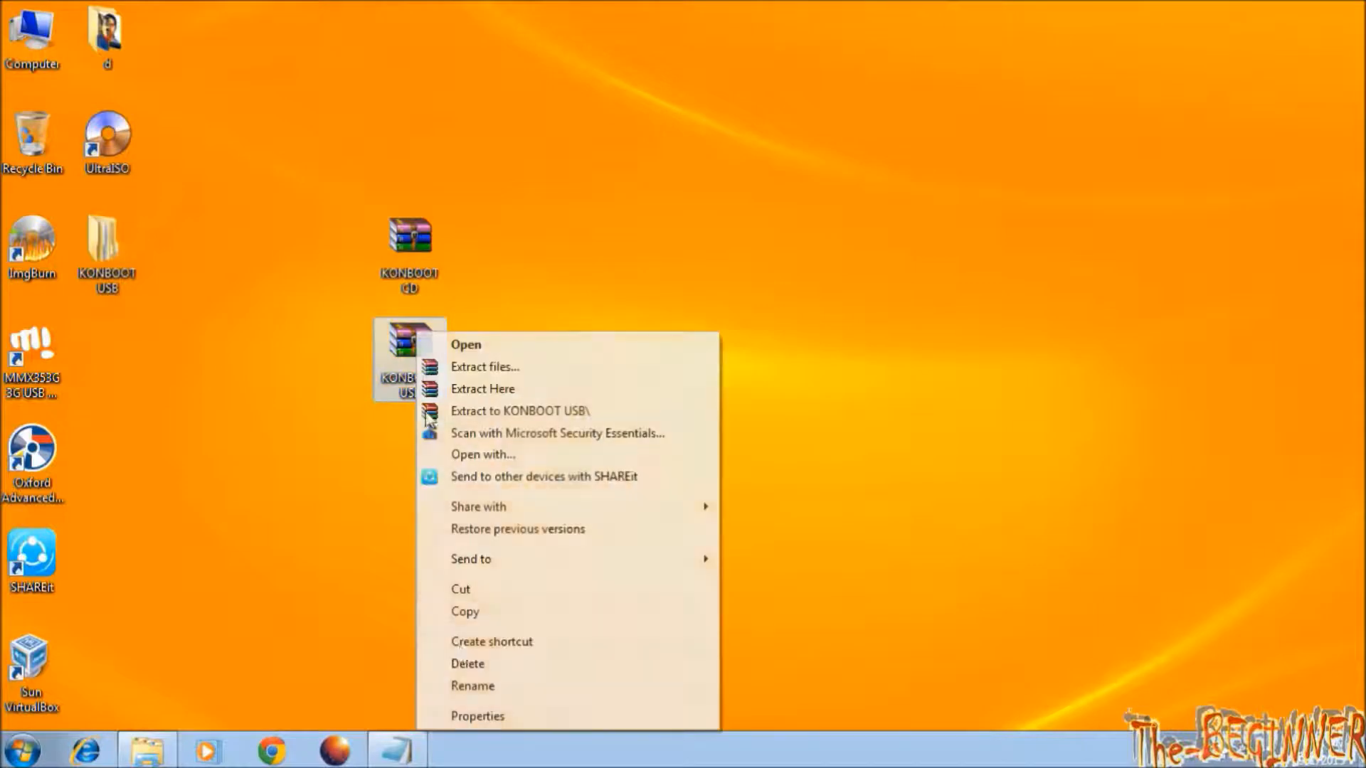
click(478, 716)
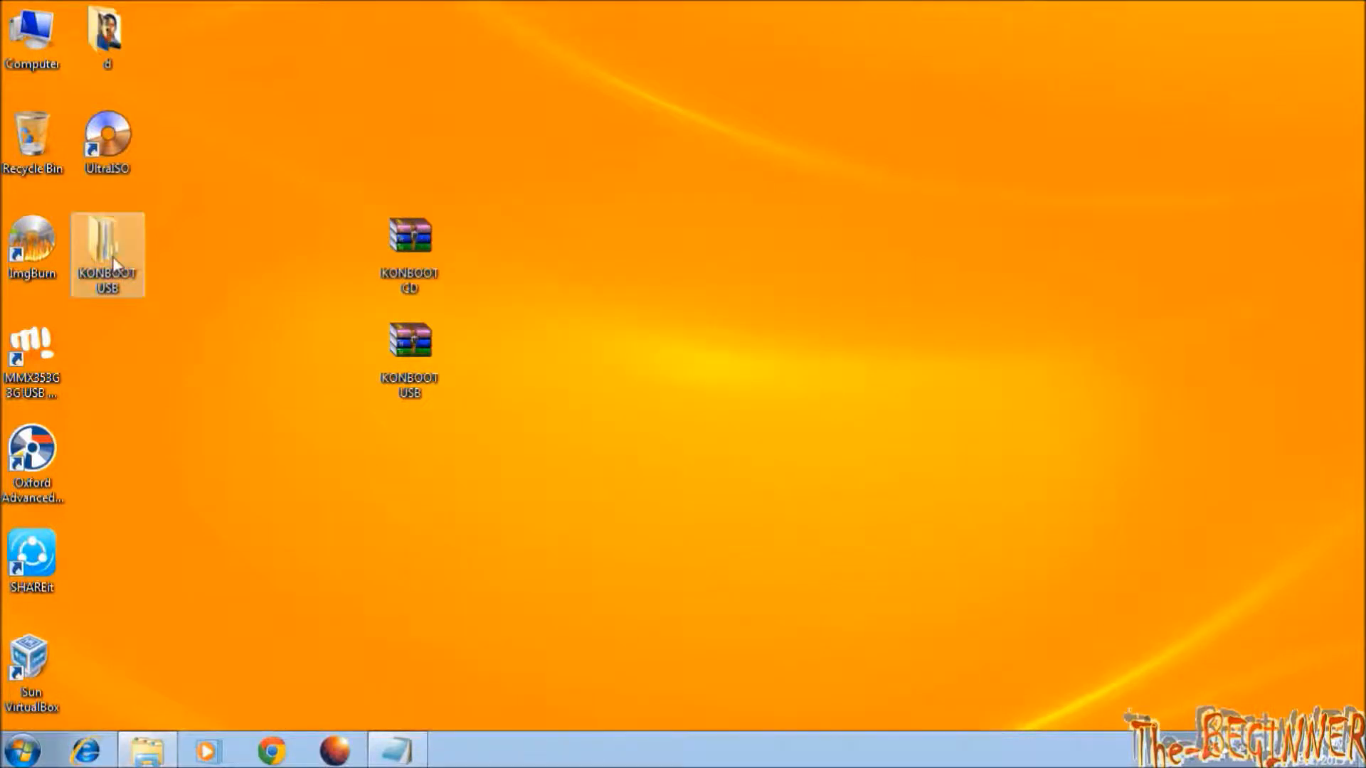
Run KonBootInstall from the KONBOOT USB folder with drive H as target, then close the folder.
double_click(106, 253)
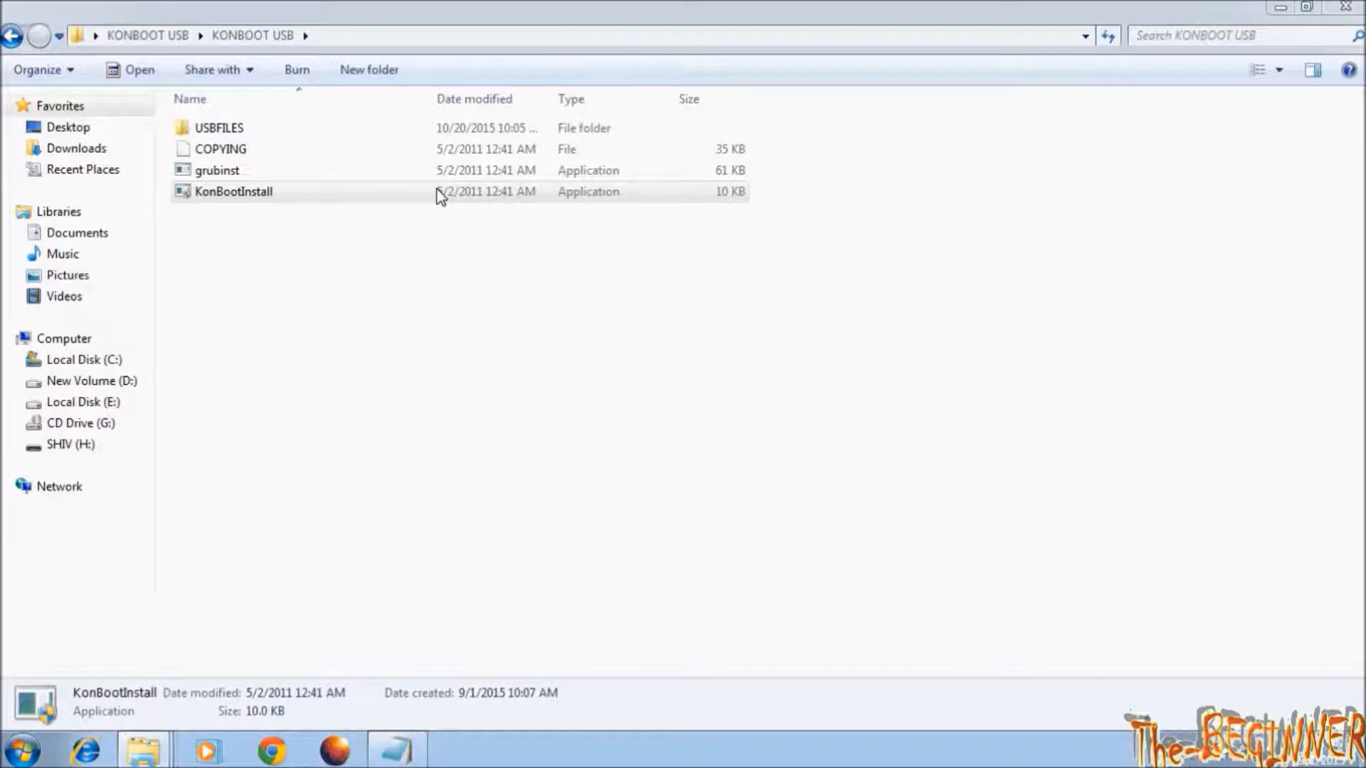
double_click(232, 191)
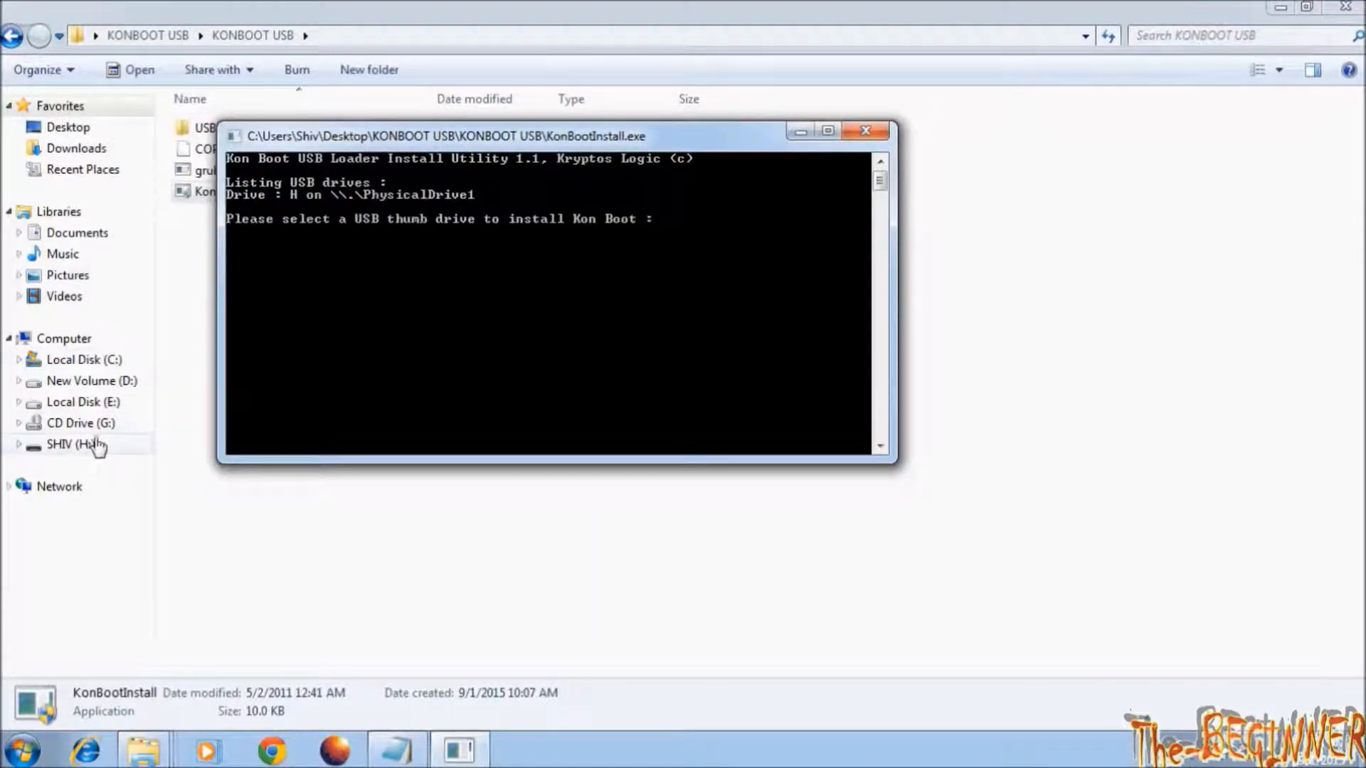
text(h)
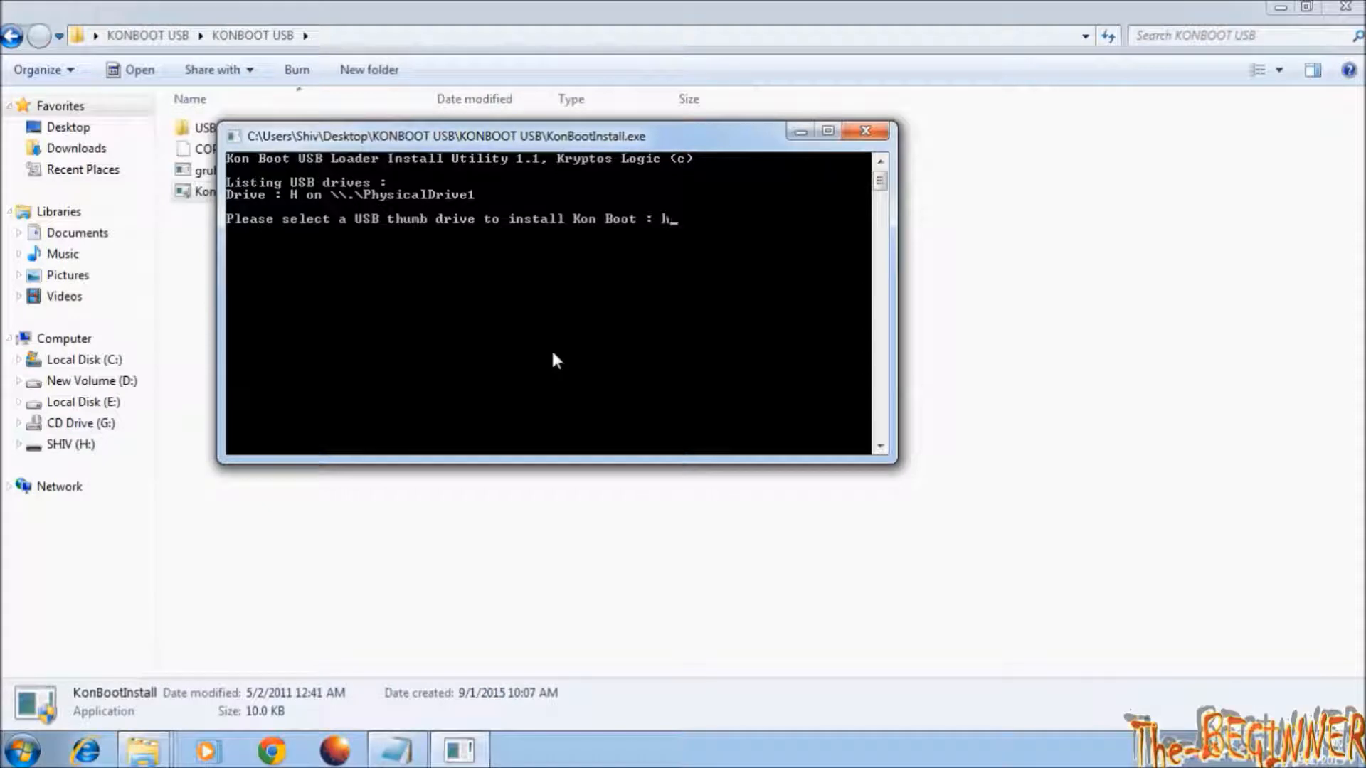
key(enter)
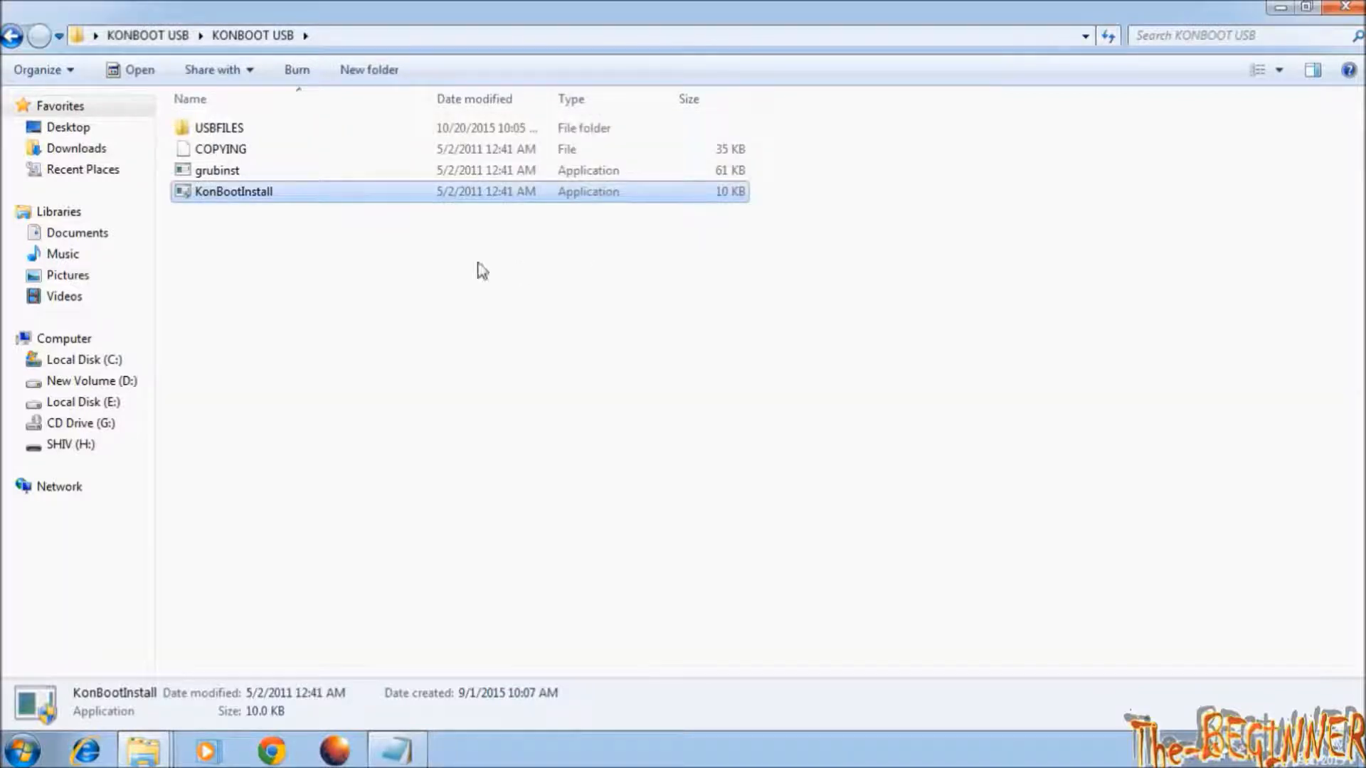
click(70, 444)
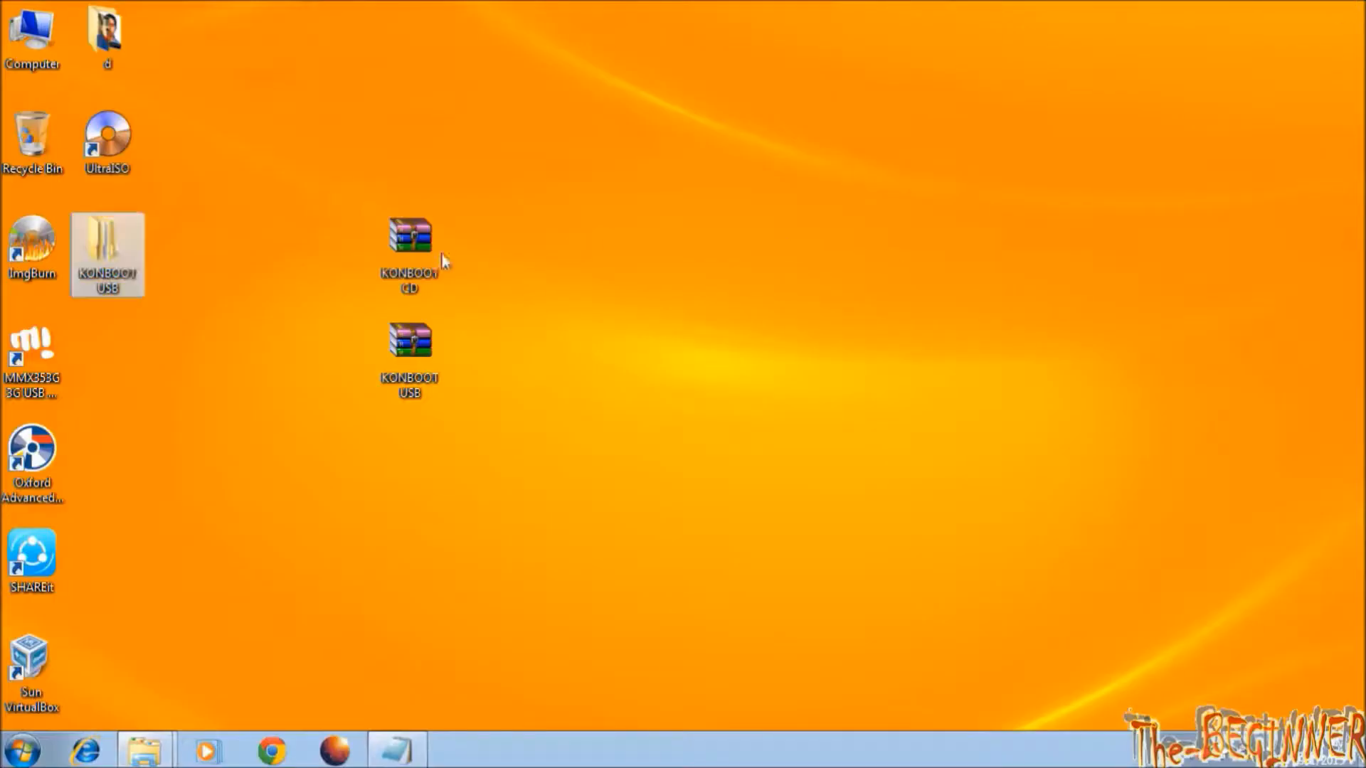
Extract the KONBOOT CD archive and open the folder holding the konCD disc image.
right_click(409, 235)
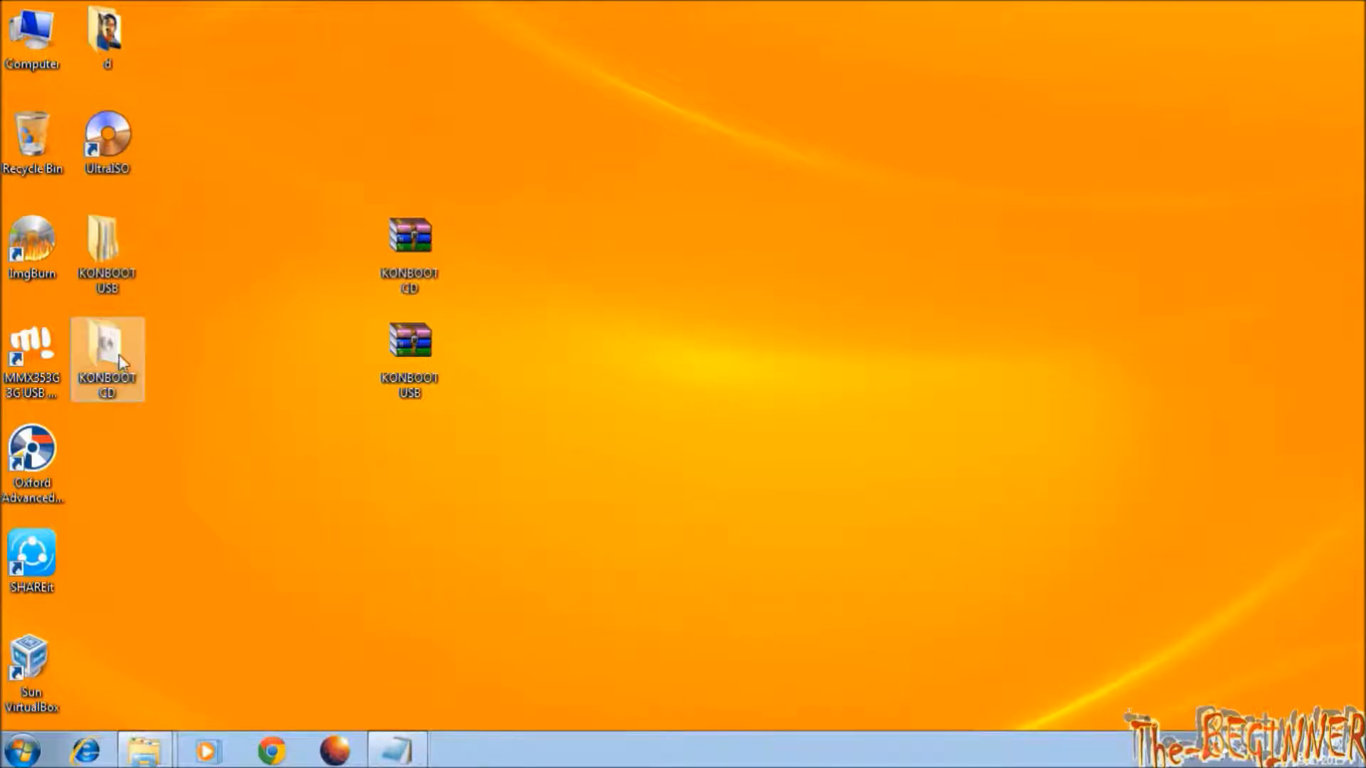
double_click(106, 353)
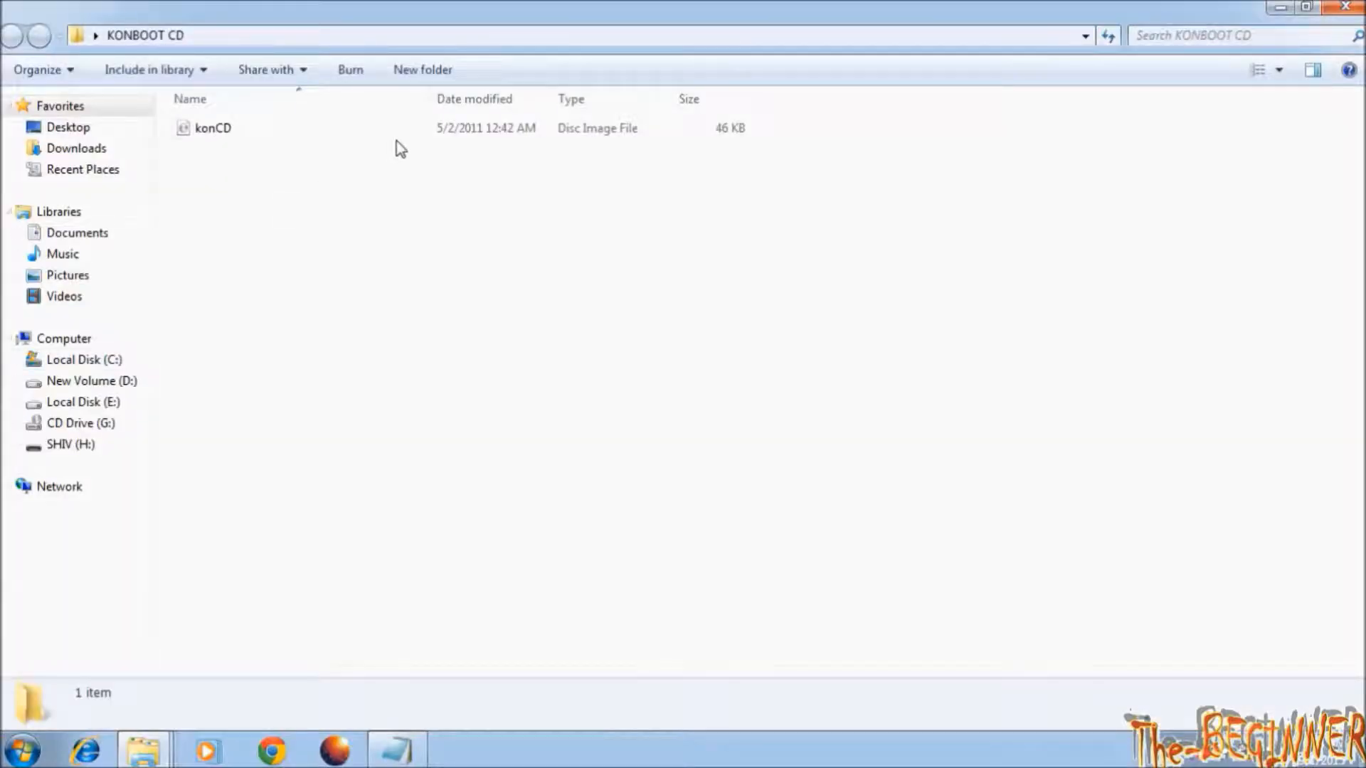
click(212, 128)
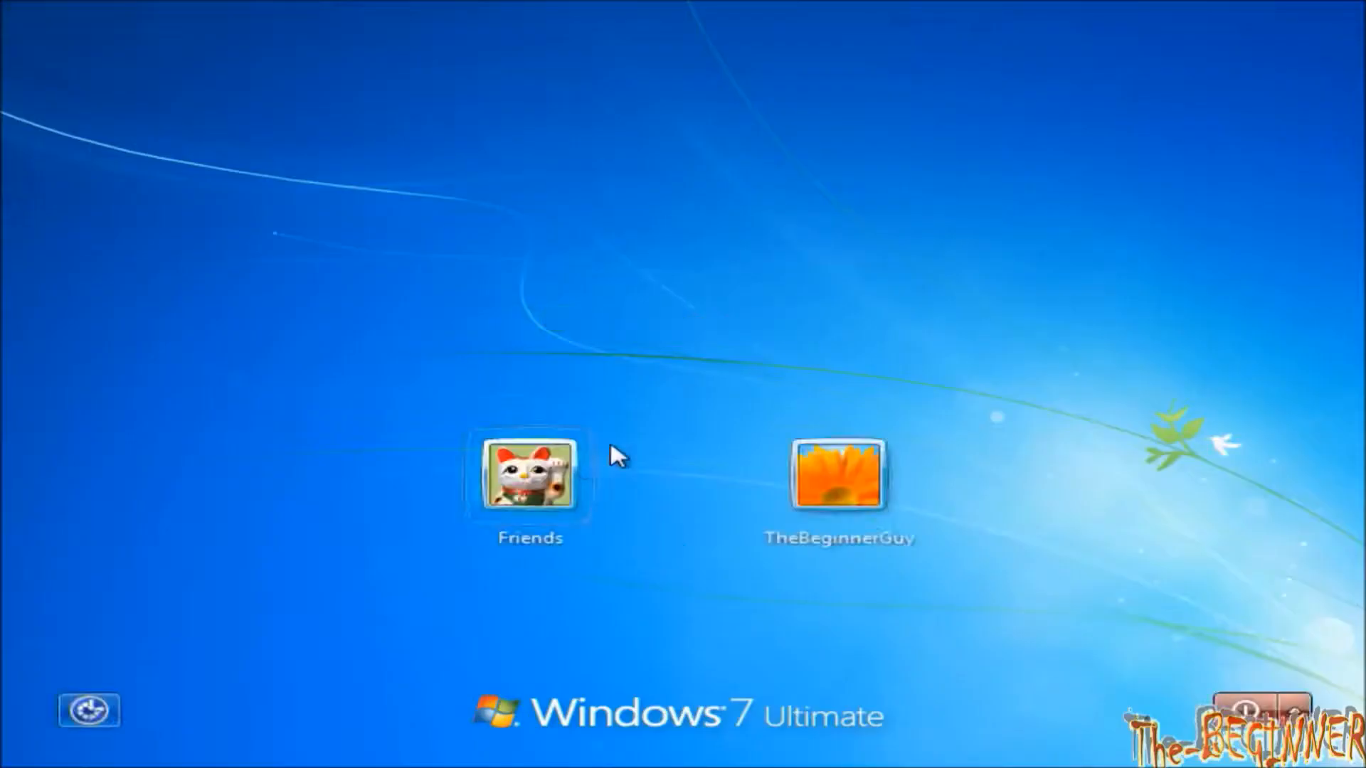
Show a wrong password being rejected for the cat-picture account.
click(530, 477)
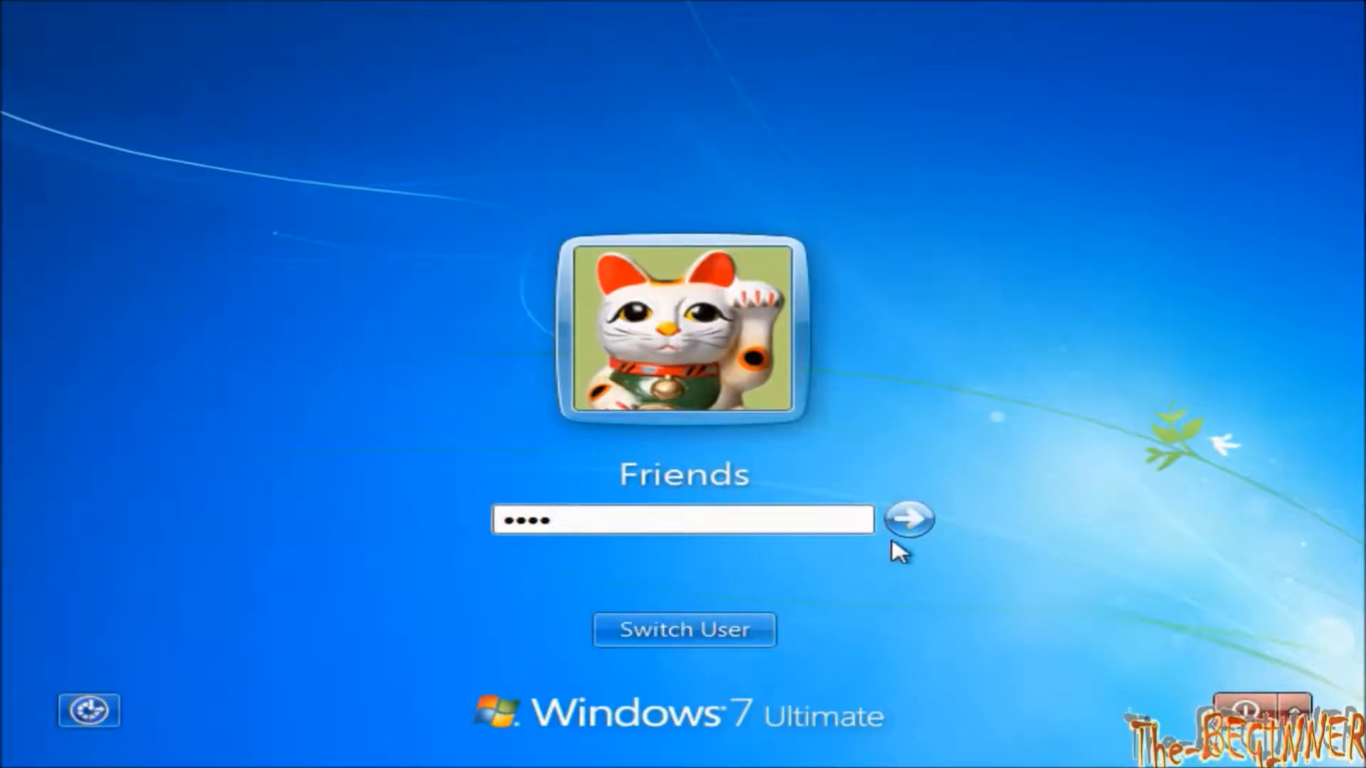
click(909, 519)
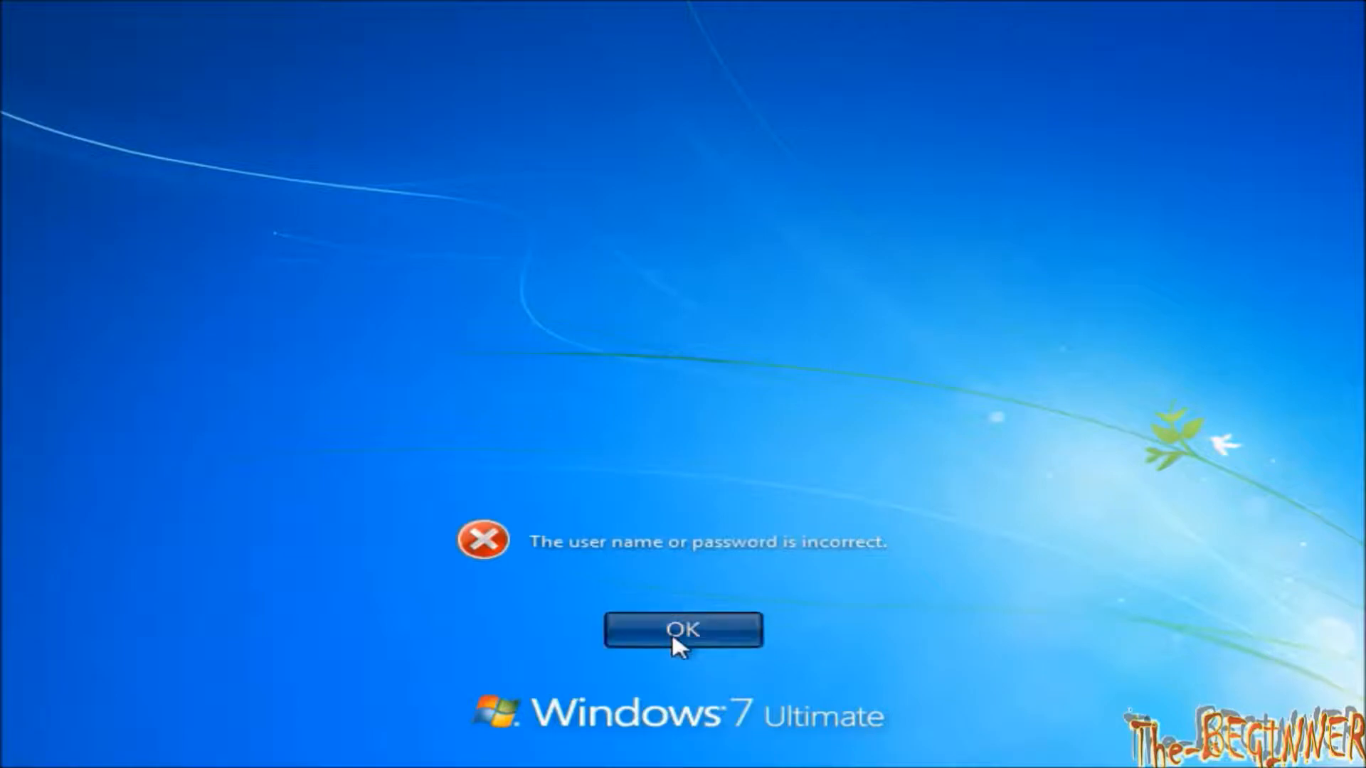
click(682, 629)
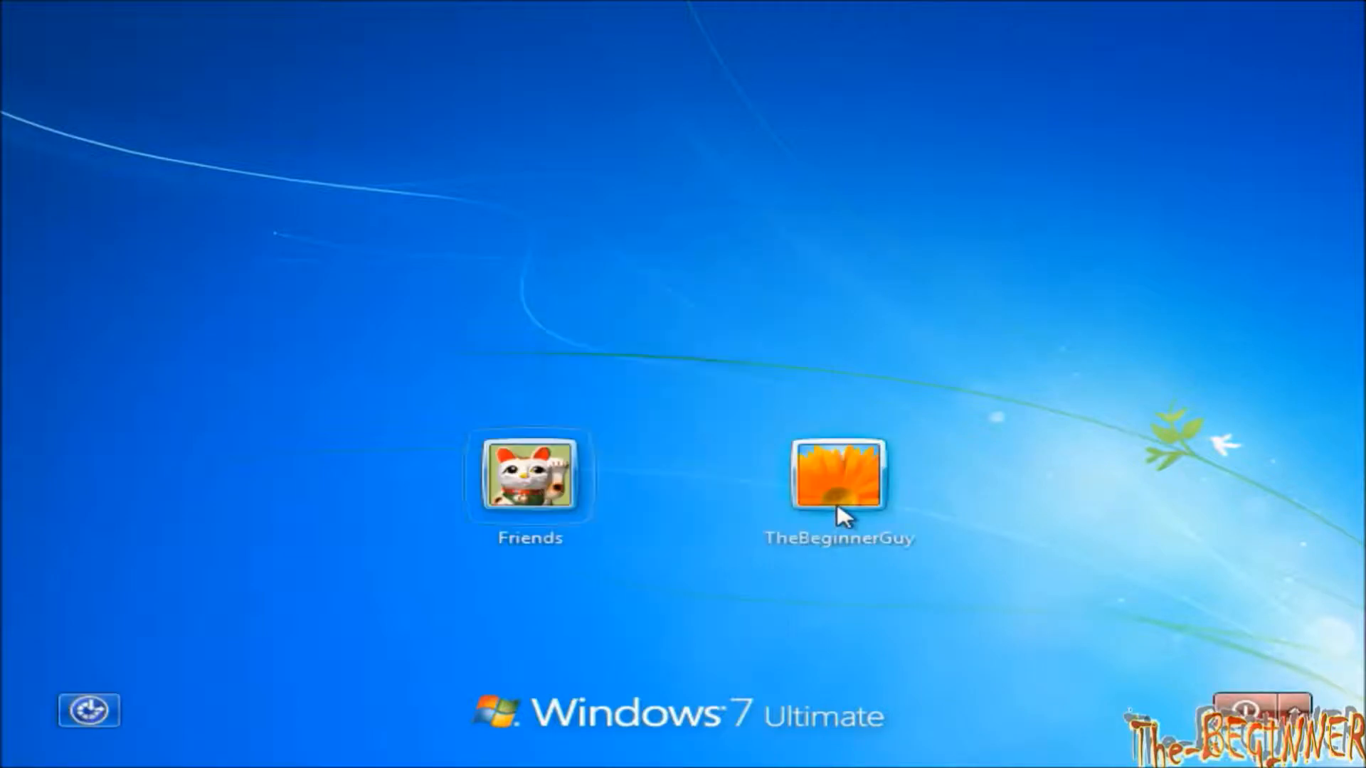
Select the flower-picture account and restart the computer with the Kon-Boot drive inserted.
click(840, 479)
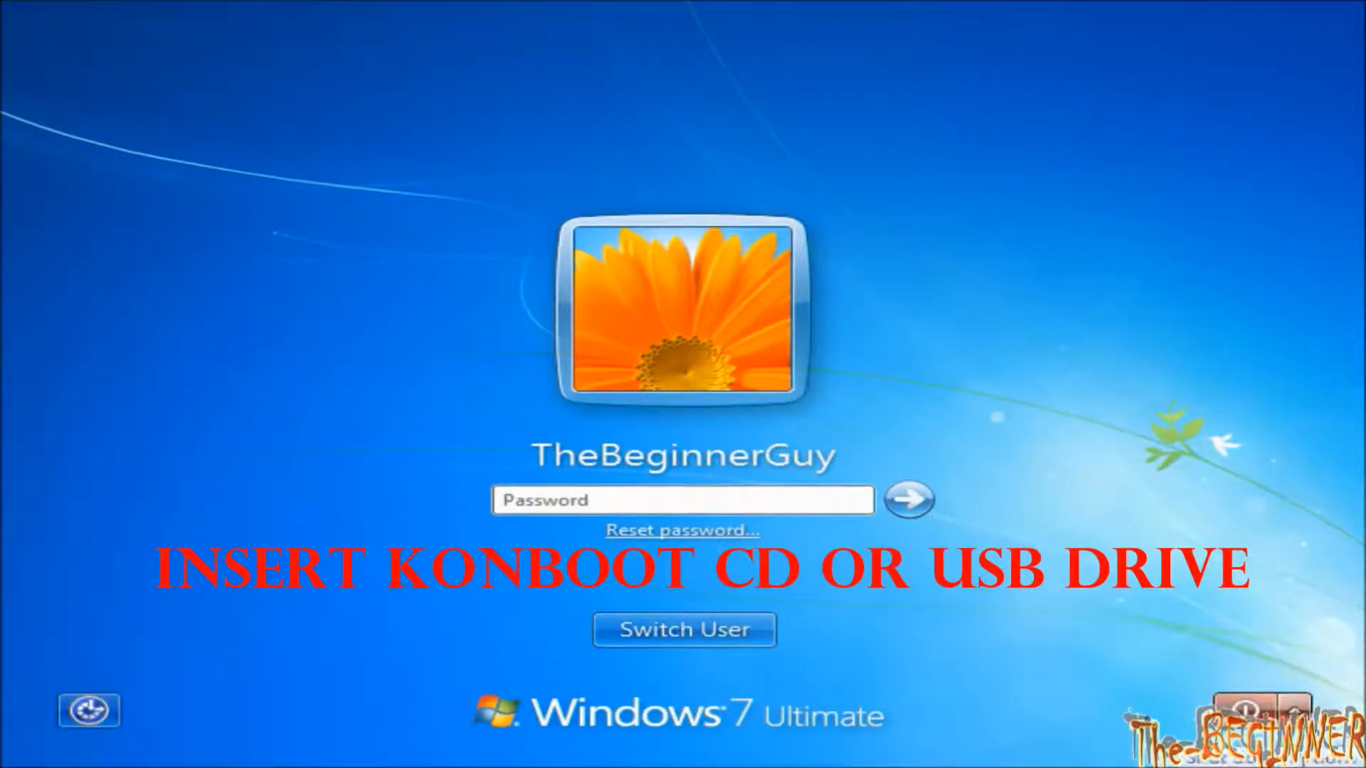
click(1298, 705)
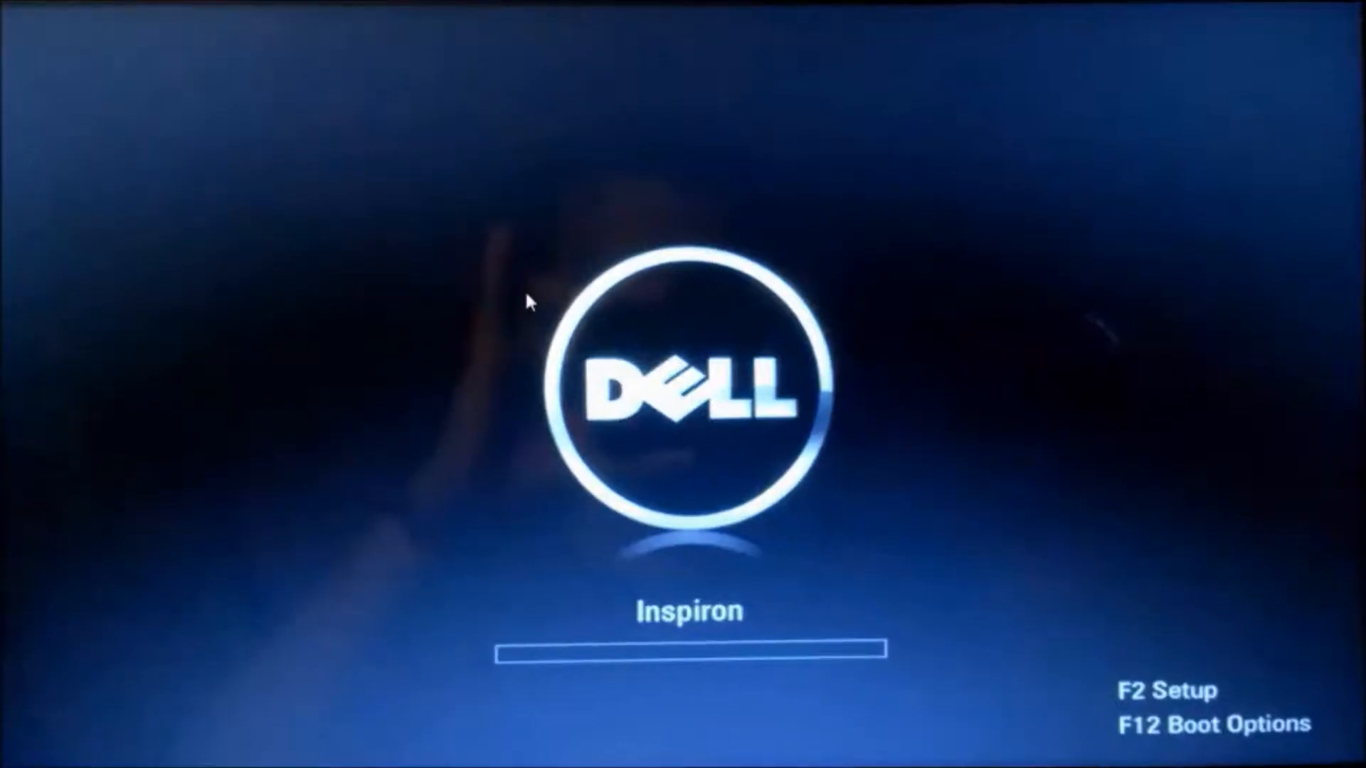
Boot from the Kon-Boot USB via F12 and sign into the cat-picture account with an empty password.
key(F12)
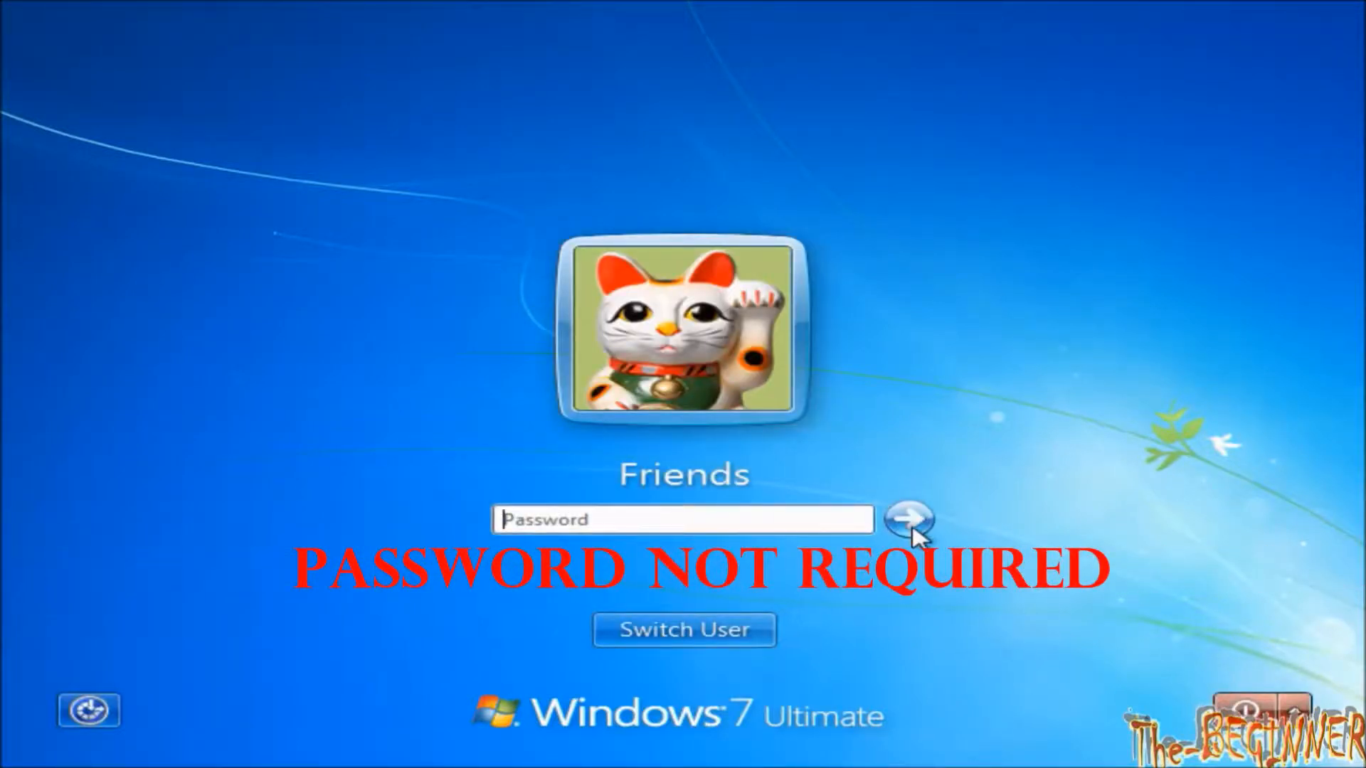
click(910, 519)
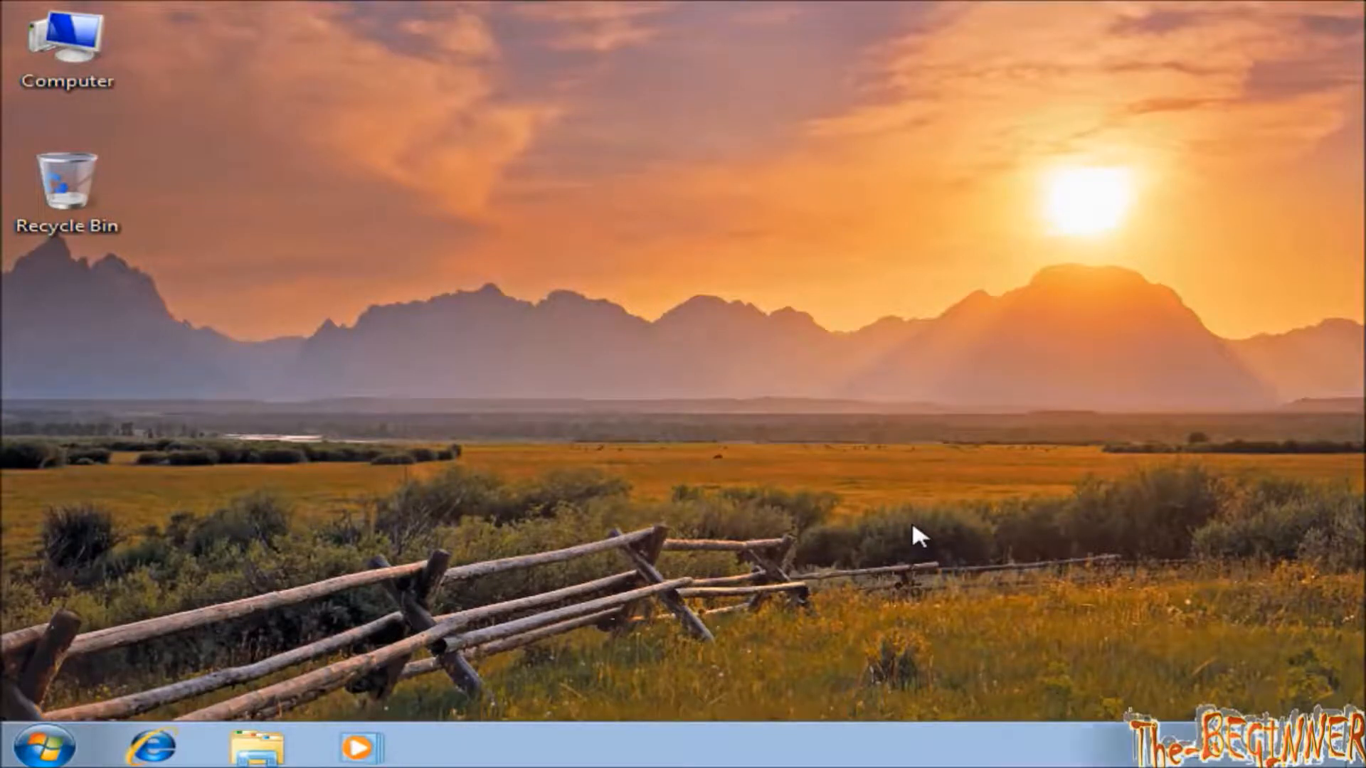
click(65, 53)
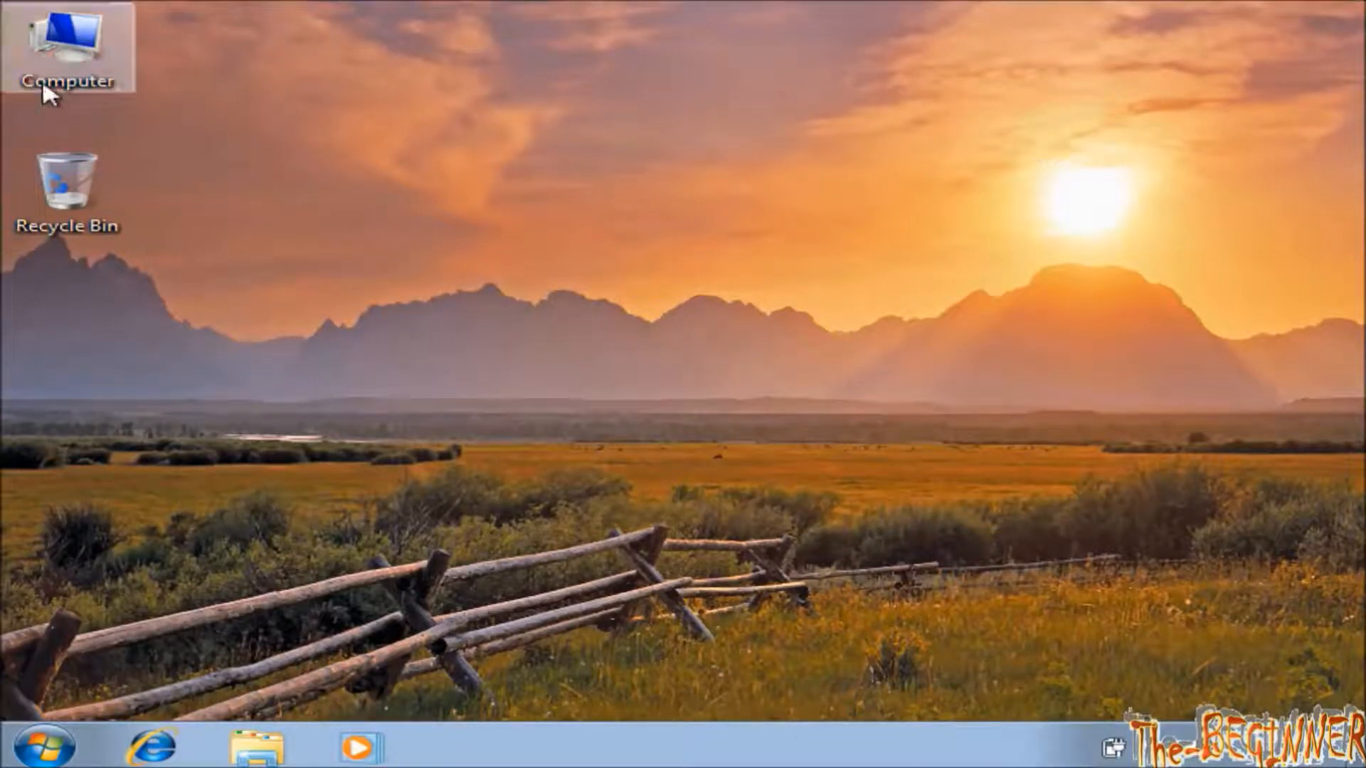
double_click(66, 48)
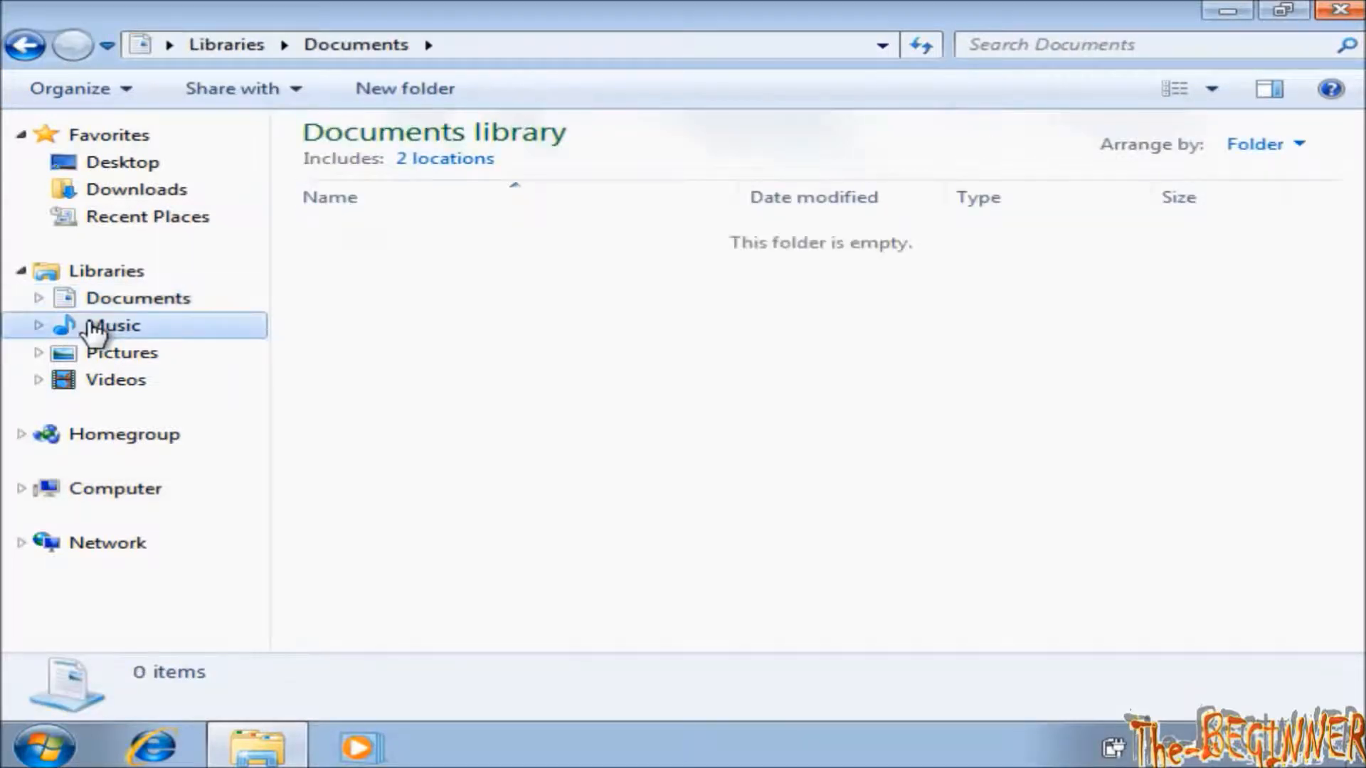
click(121, 351)
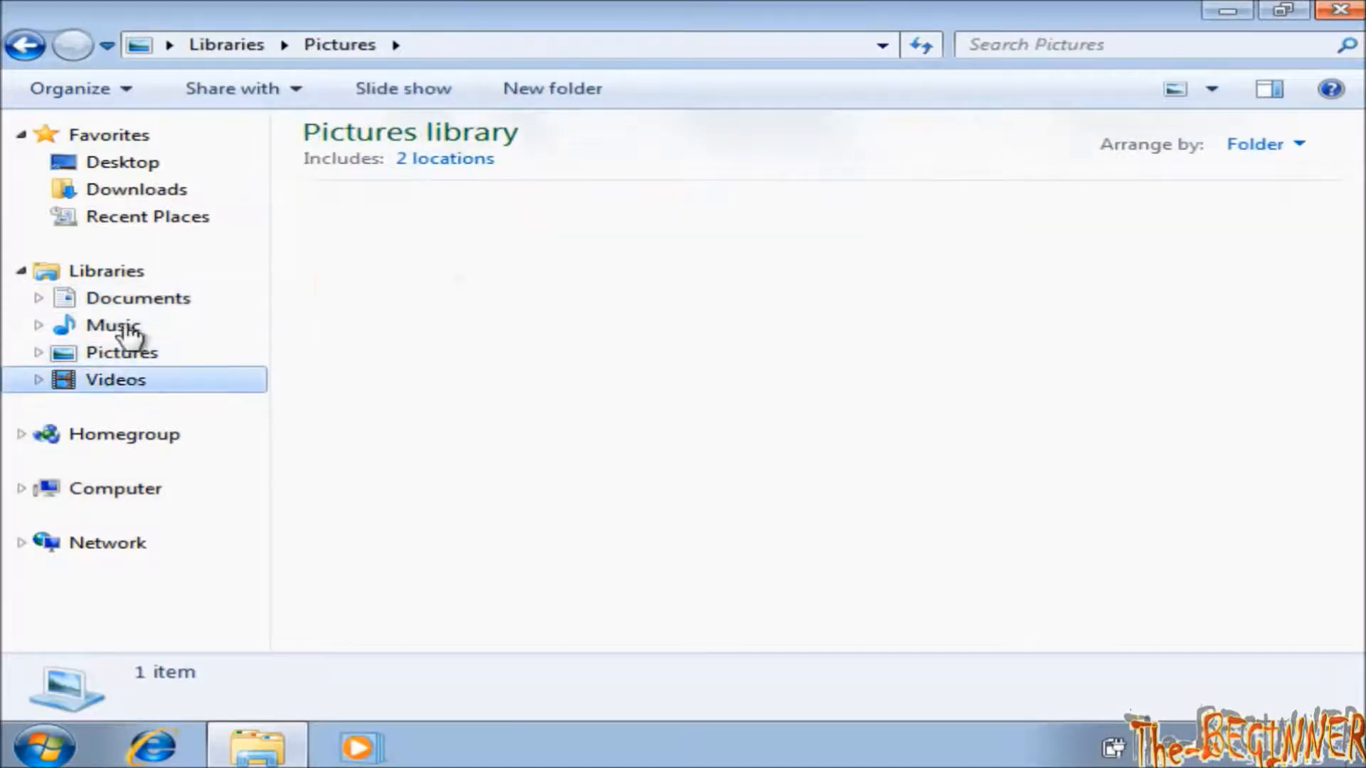
click(115, 379)
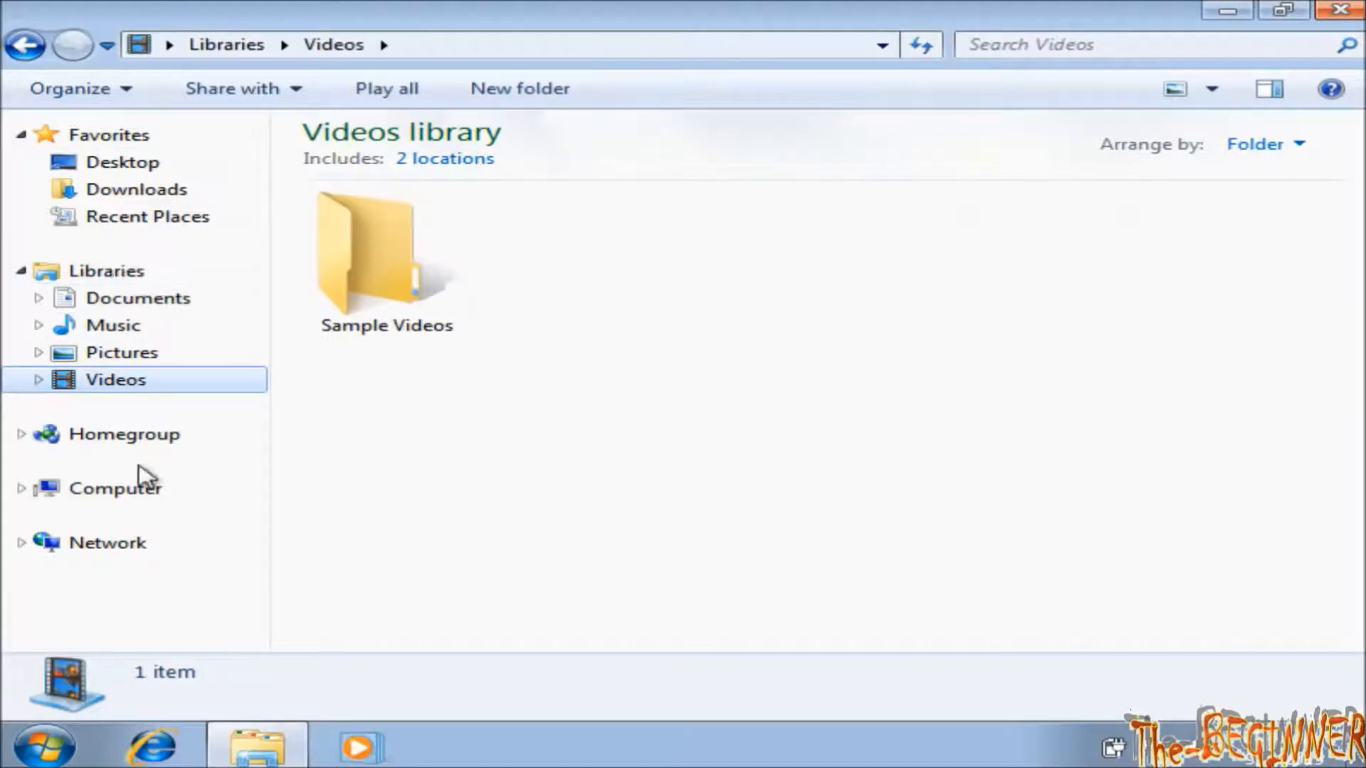
click(116, 488)
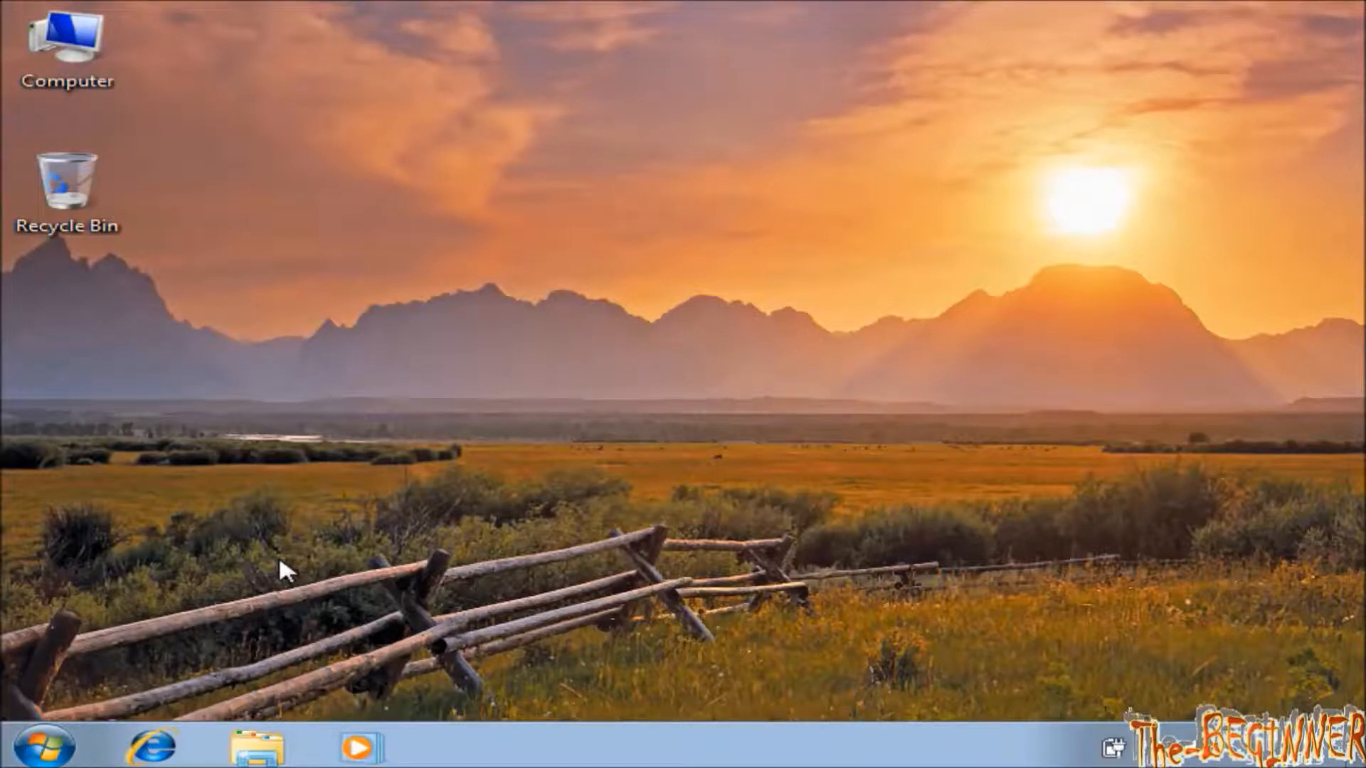
Reach Control Panel's user account management page, approving the permission prompt.
click(41, 744)
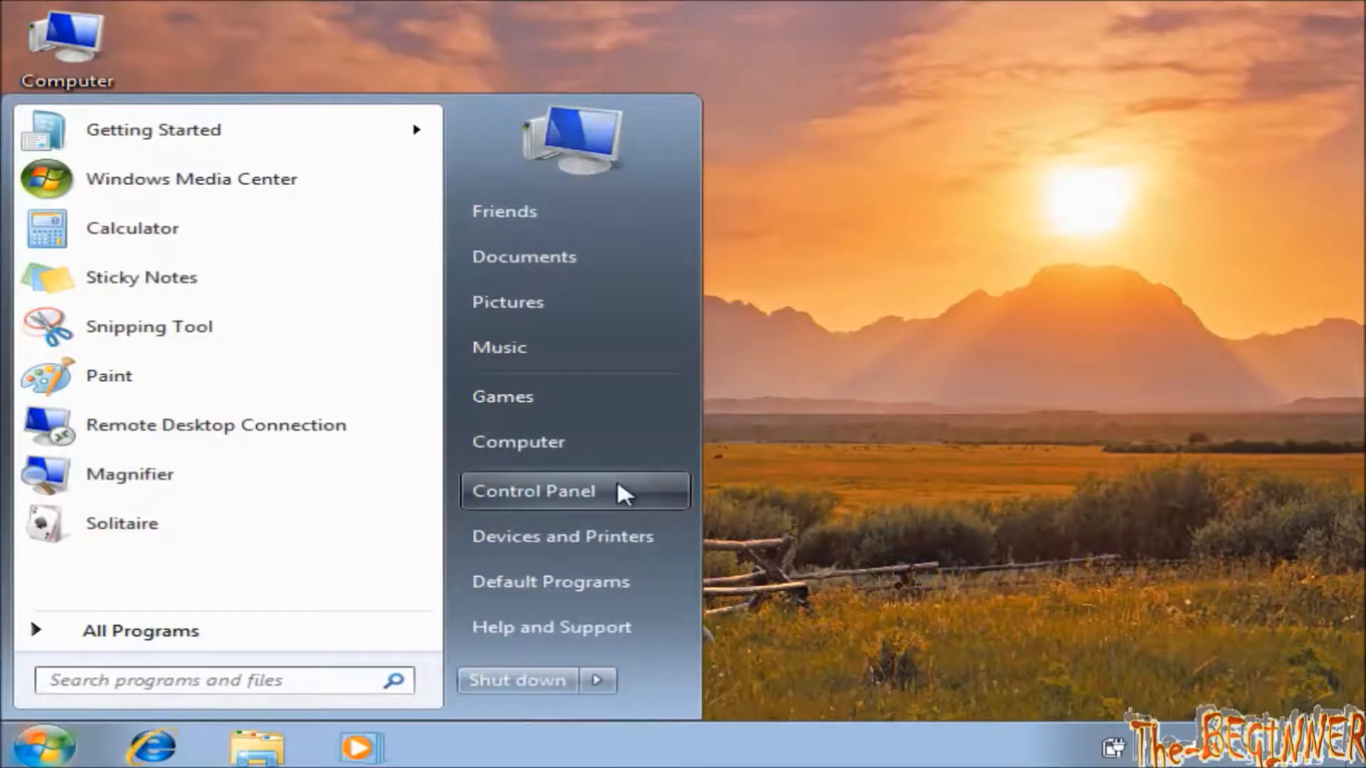
click(534, 491)
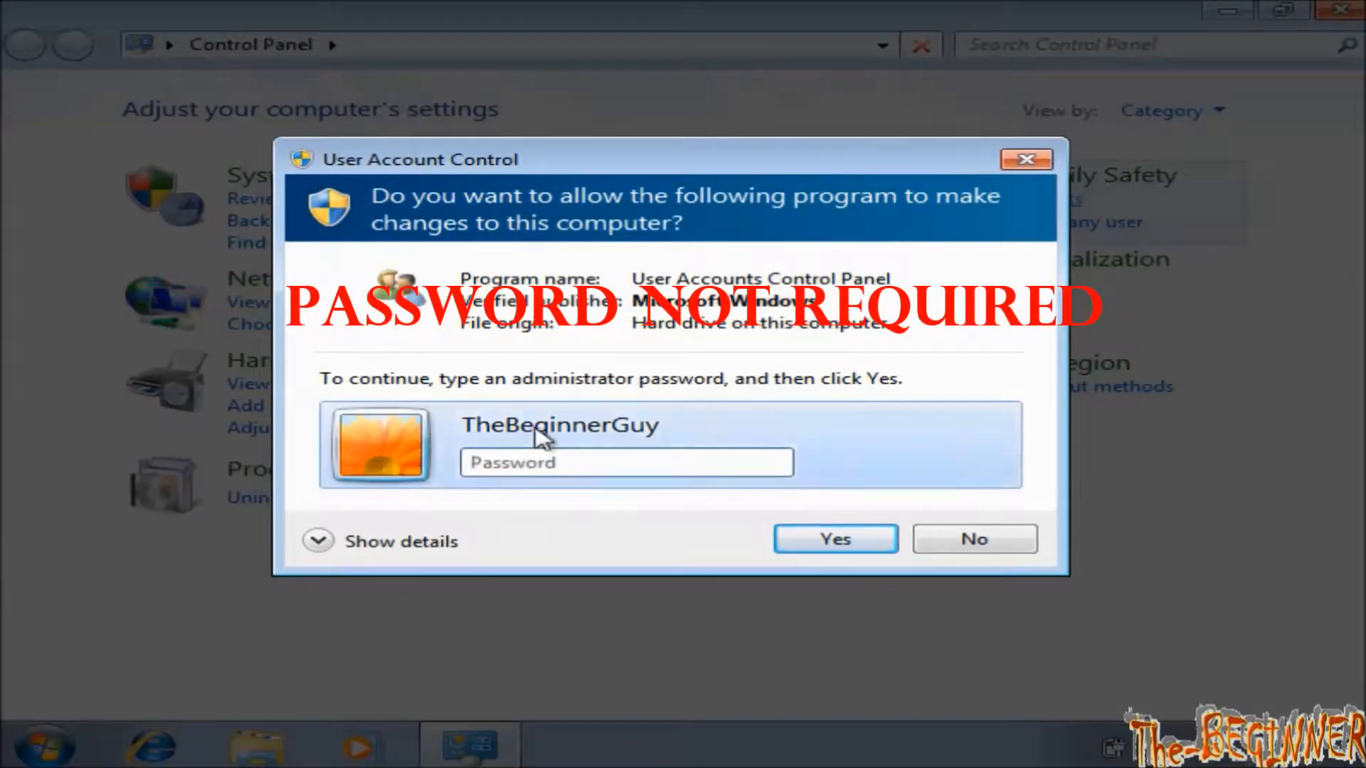
click(834, 538)
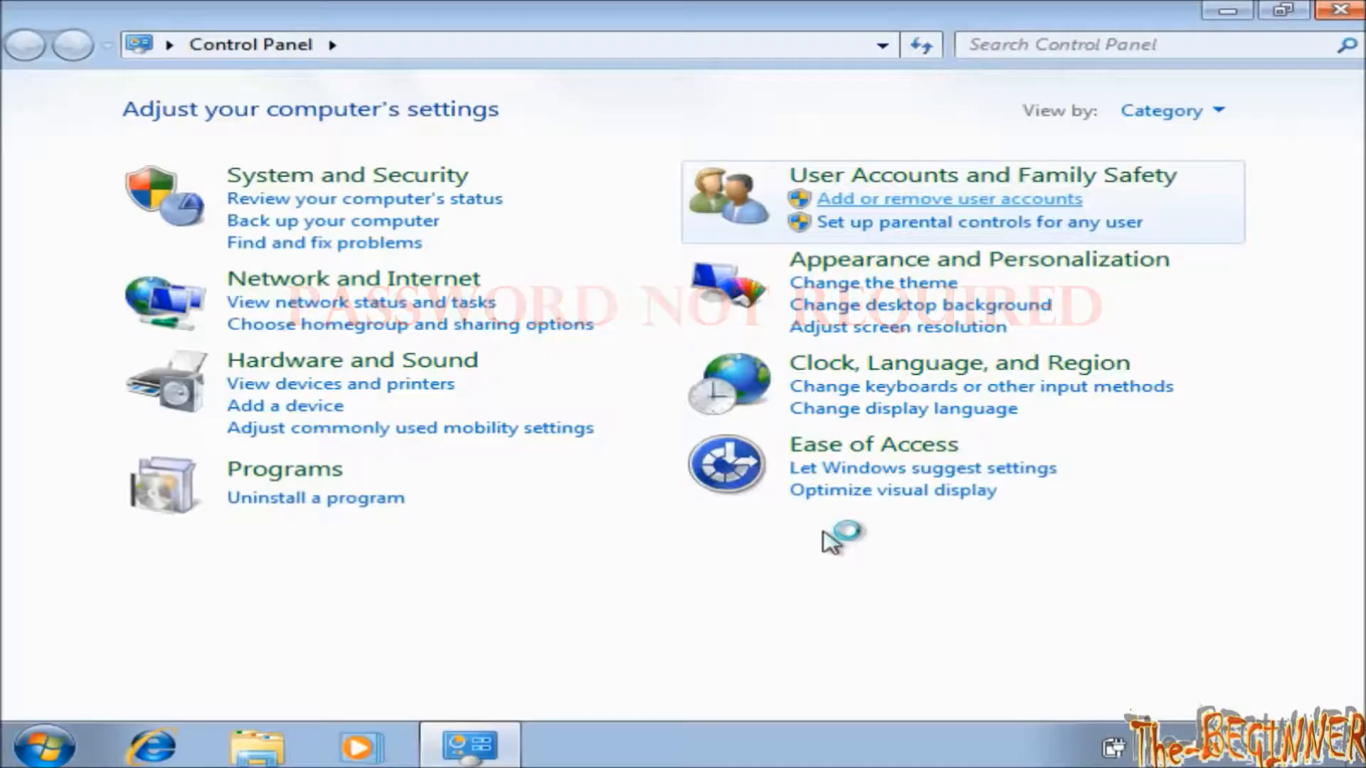
click(949, 198)
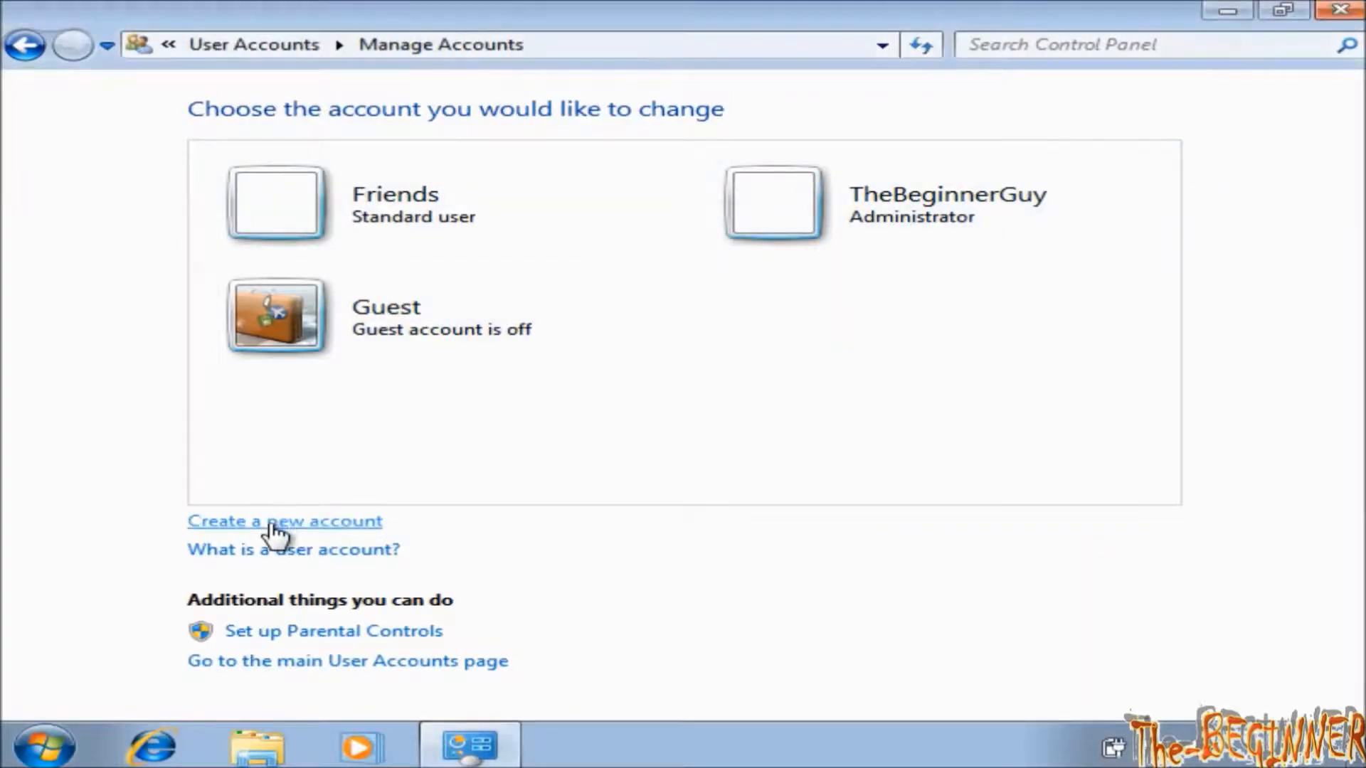
Create a new administrator account named Shiv and close Control Panel.
click(284, 520)
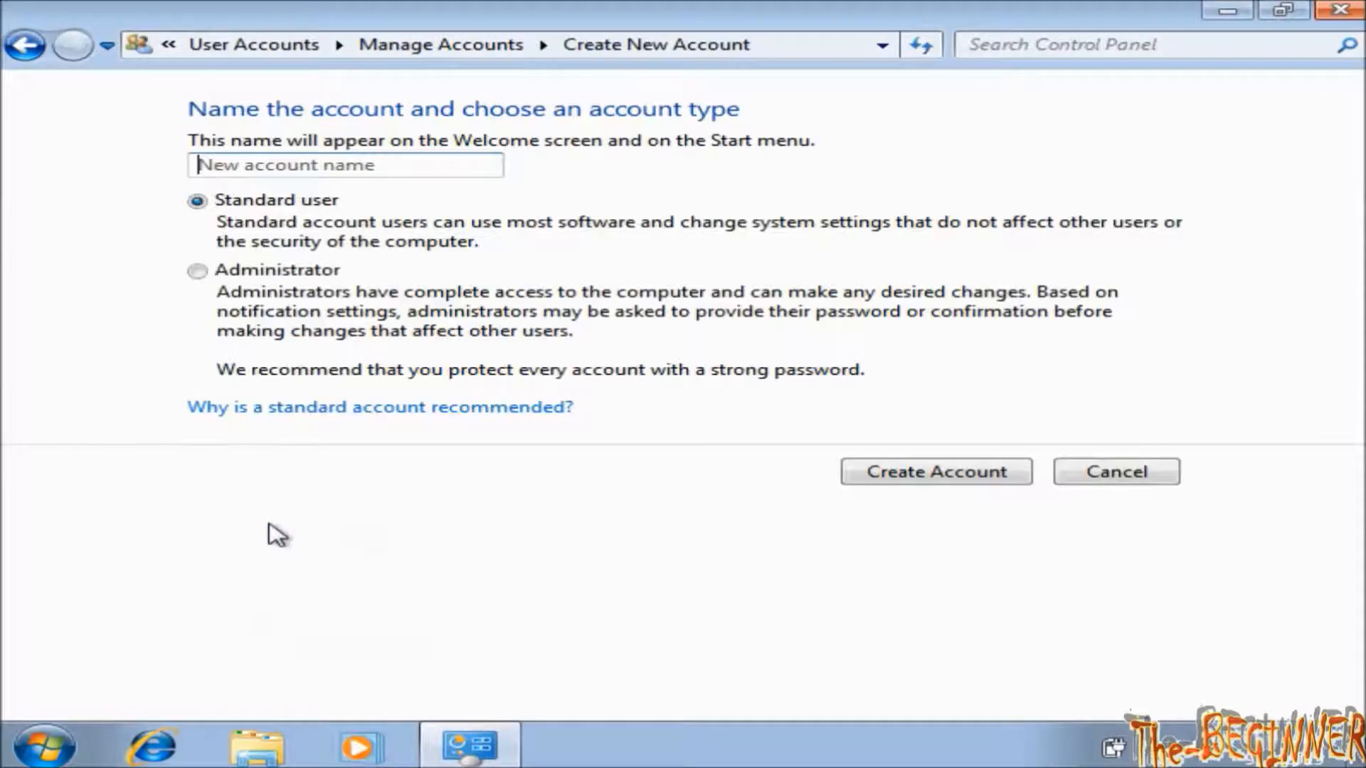
click(198, 271)
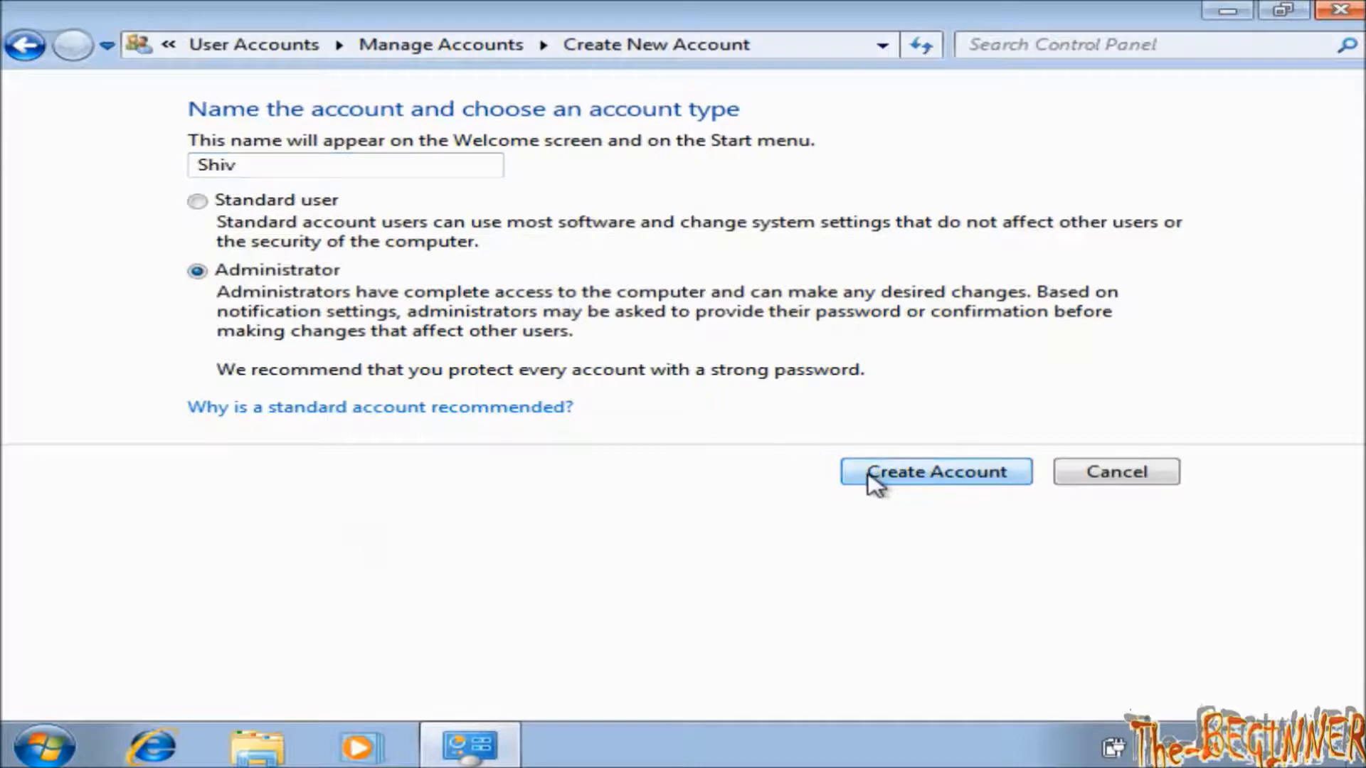
click(935, 471)
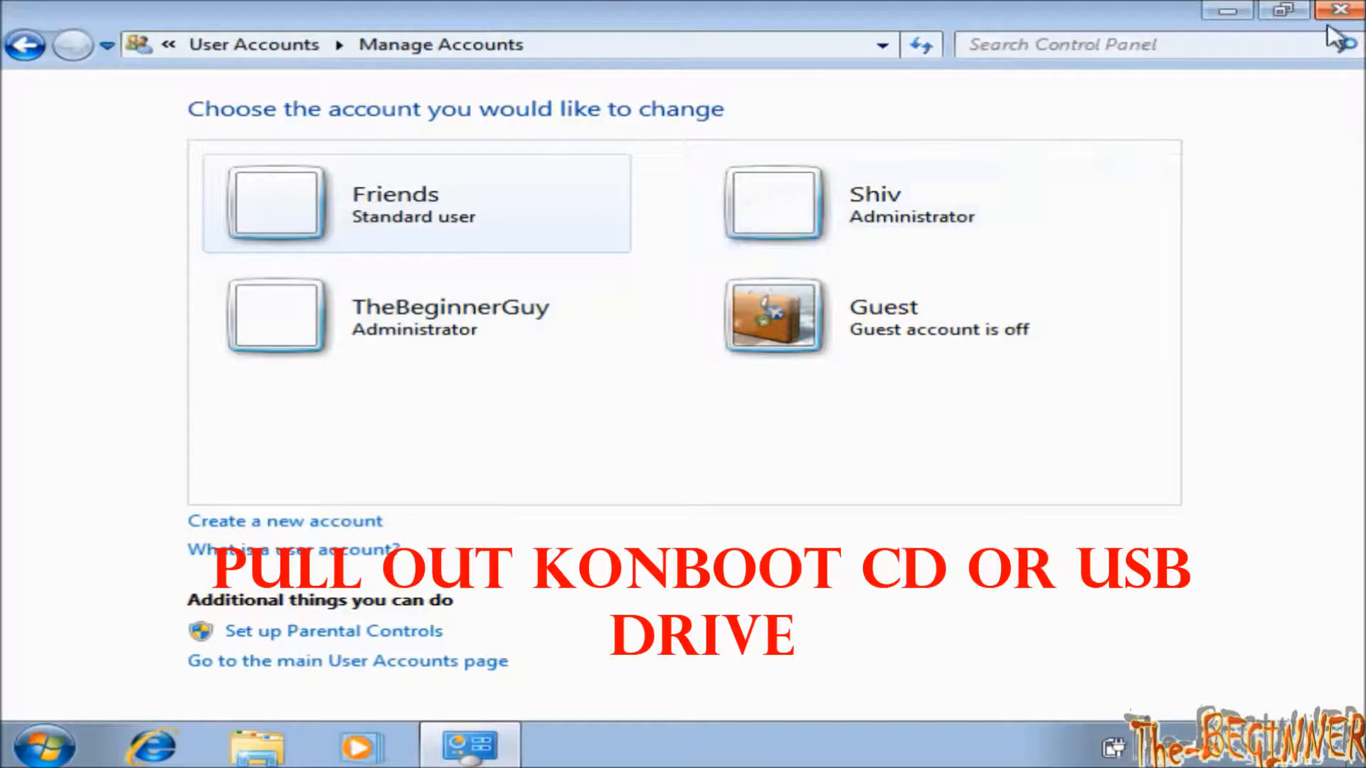
click(1340, 10)
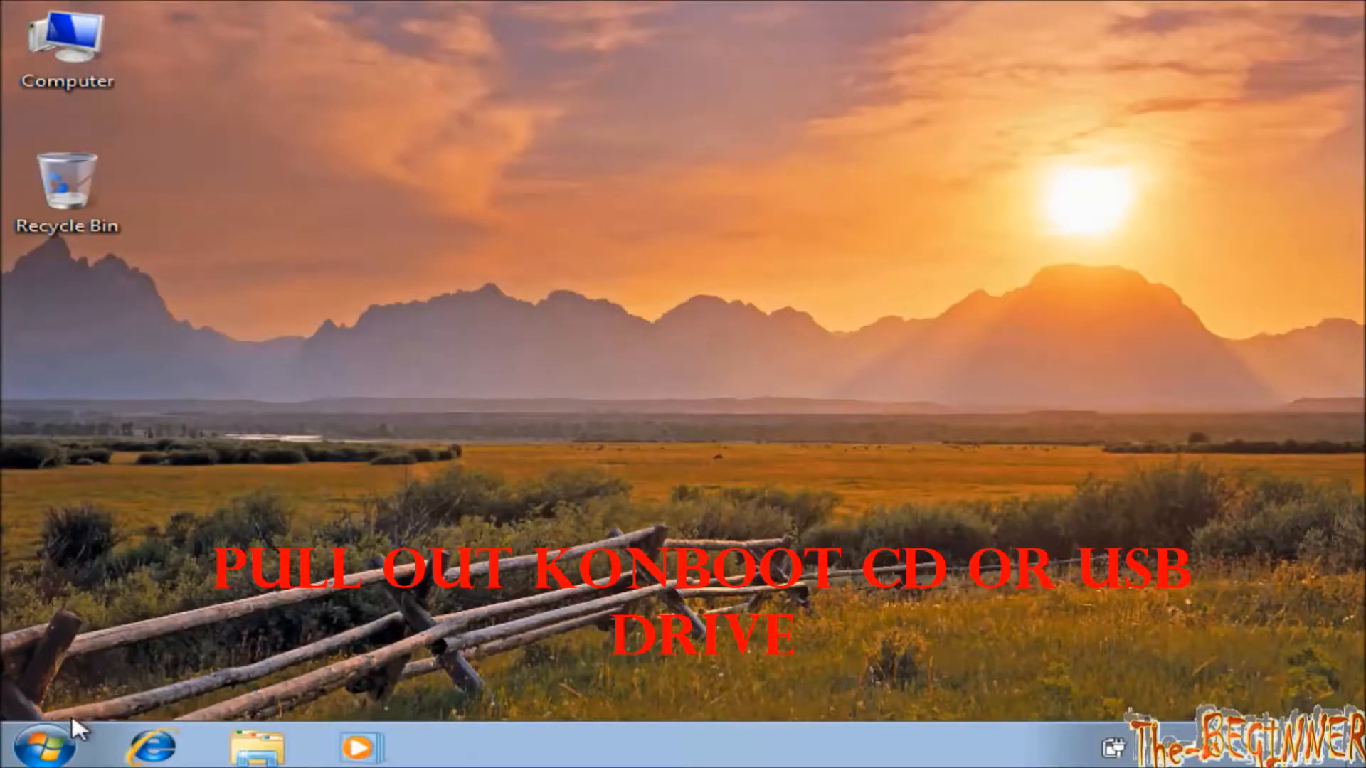
Shut down the computer from the Start menu after removing the Kon-Boot drive.
click(41, 744)
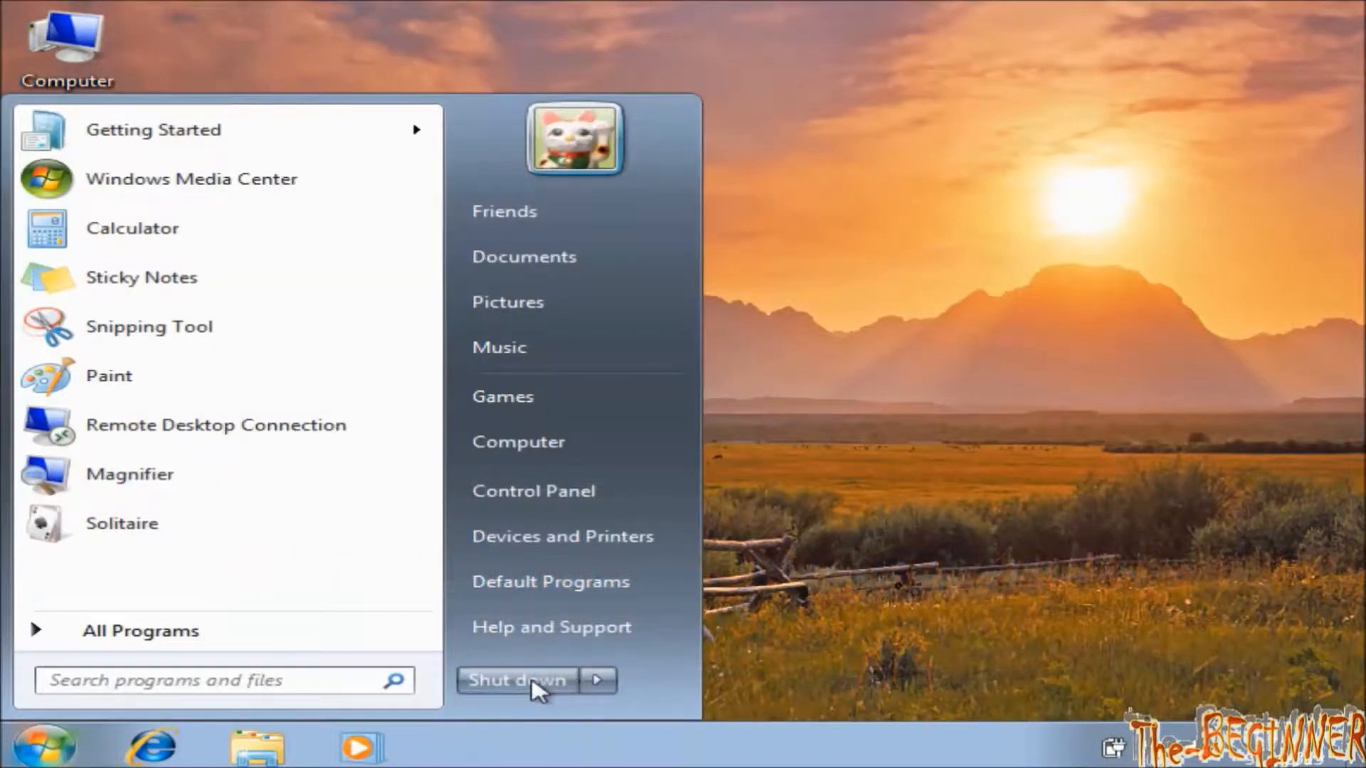
click(514, 682)
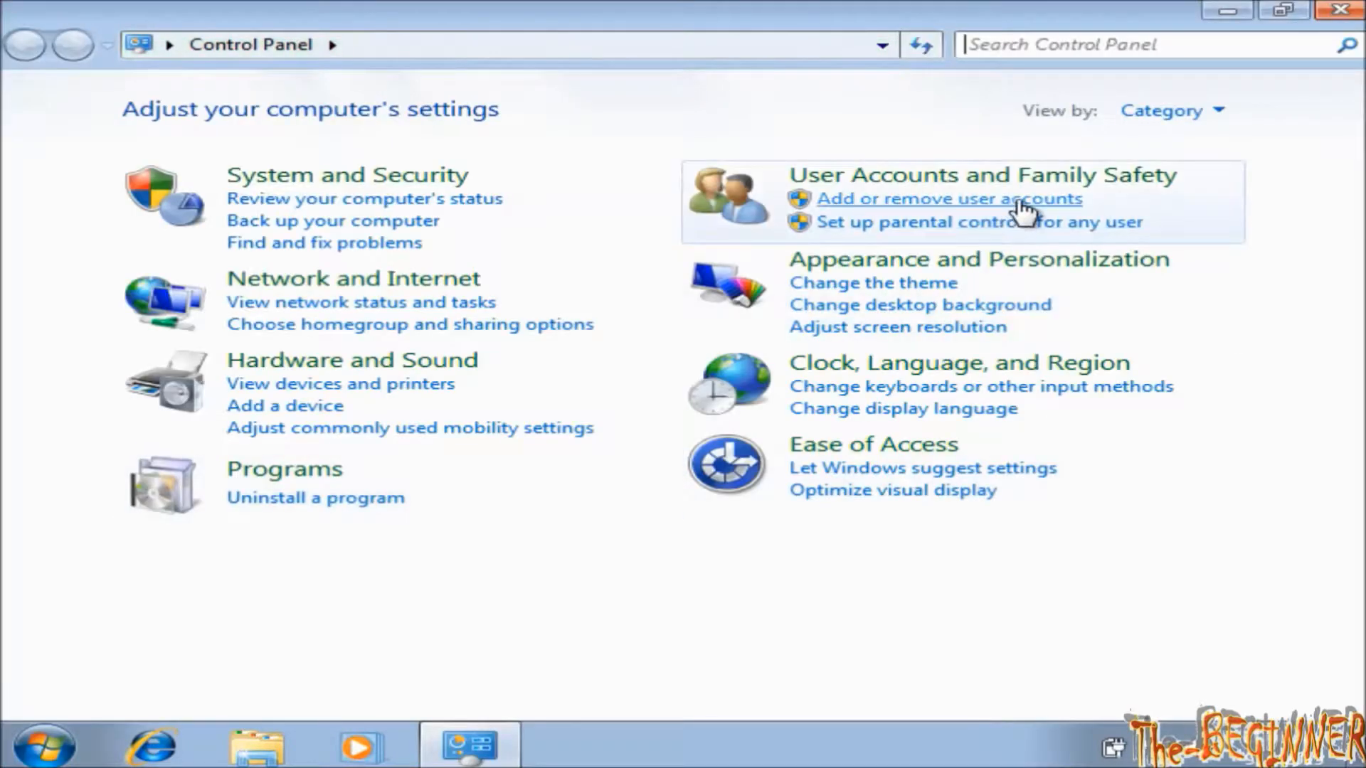
Set a new password for TheBeginnerGuy's administrator account and return to the Start menu.
click(949, 199)
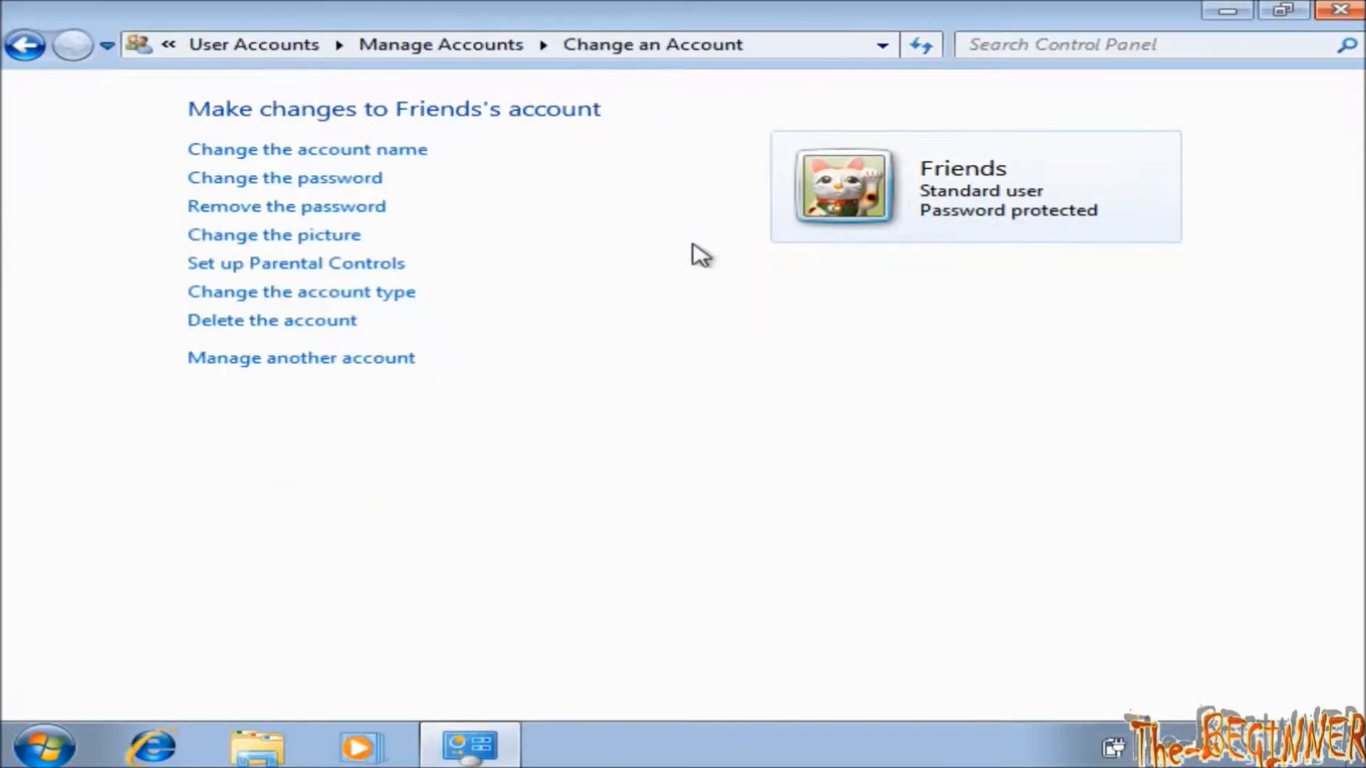
click(285, 178)
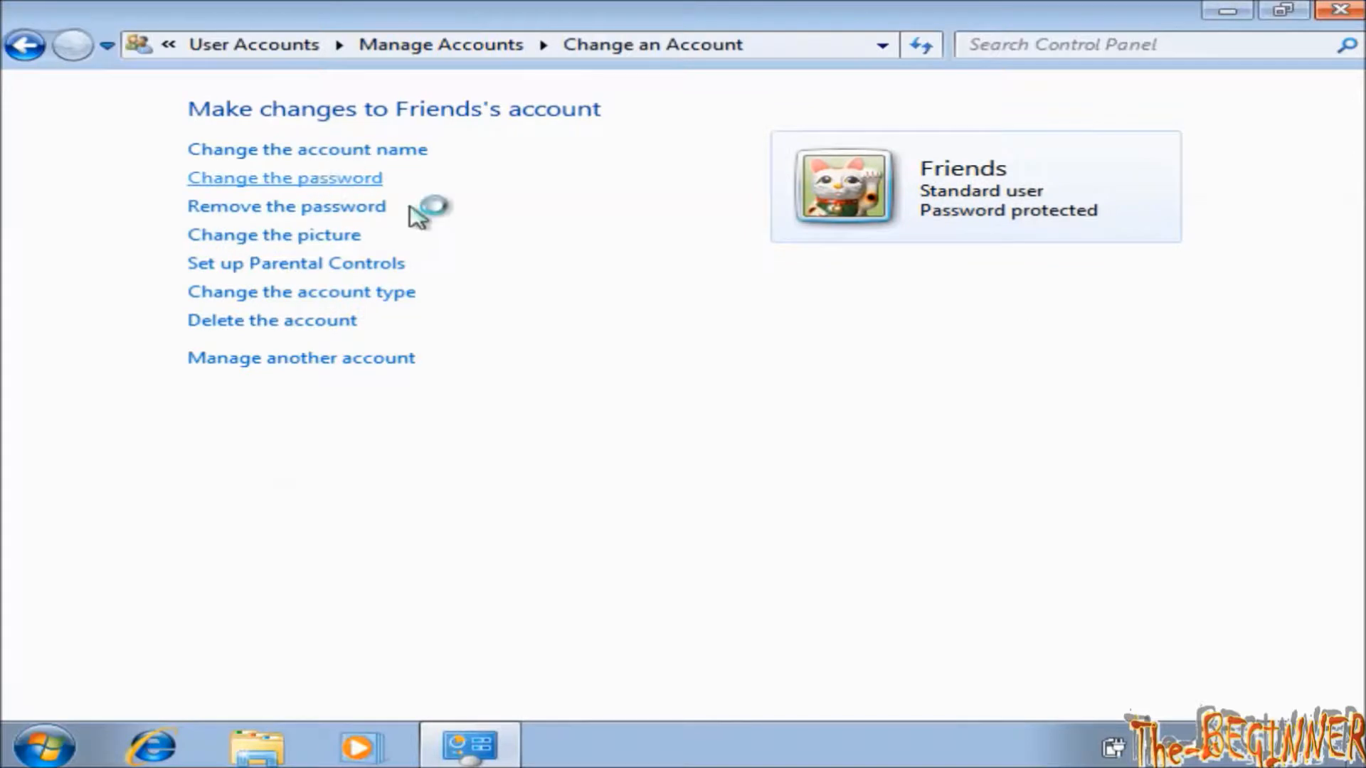
click(284, 178)
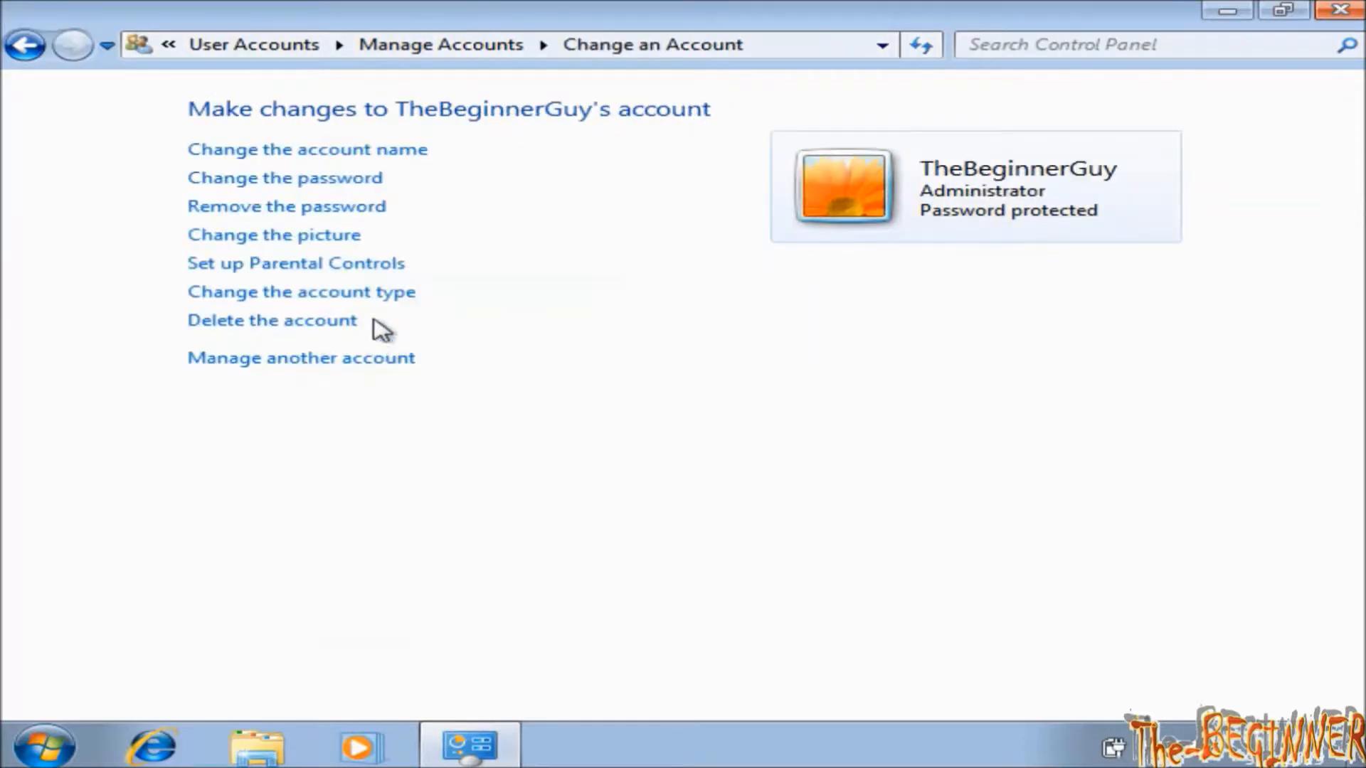
click(285, 178)
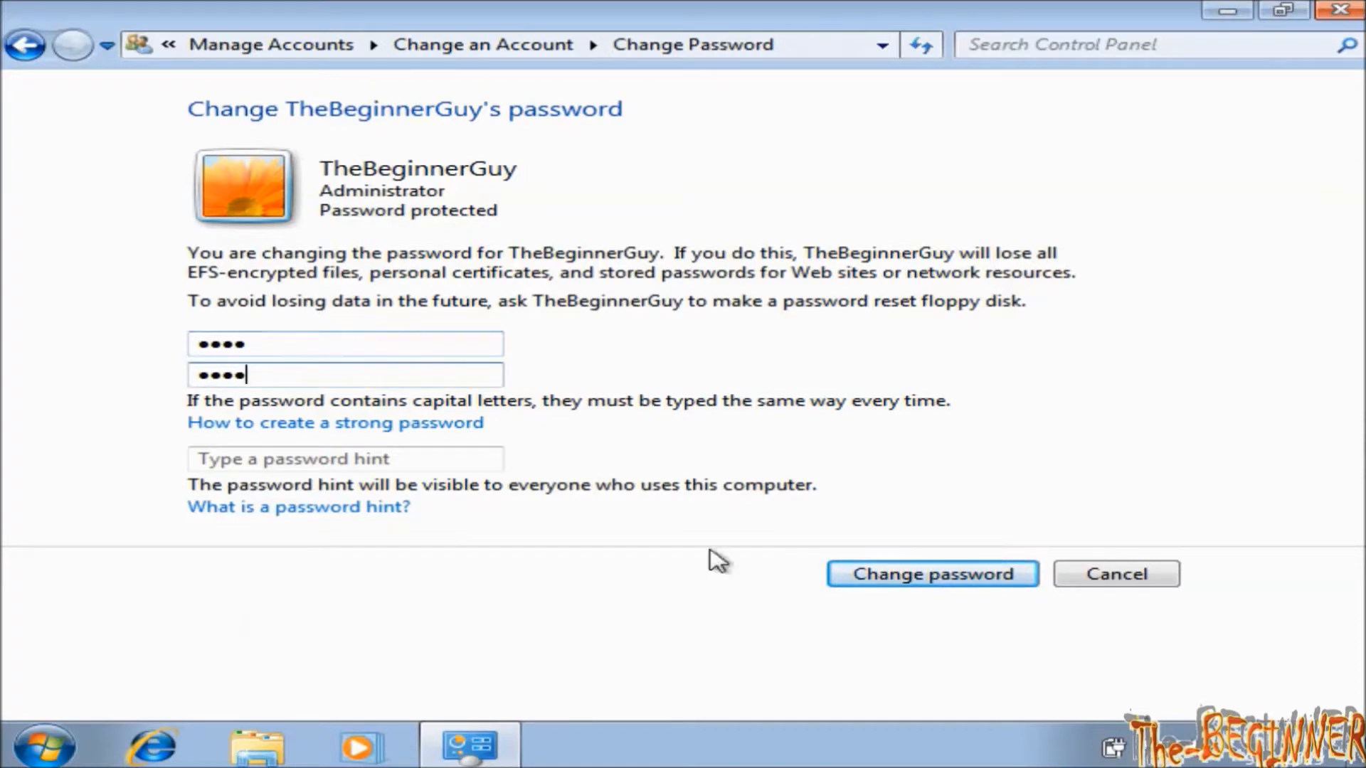
click(930, 574)
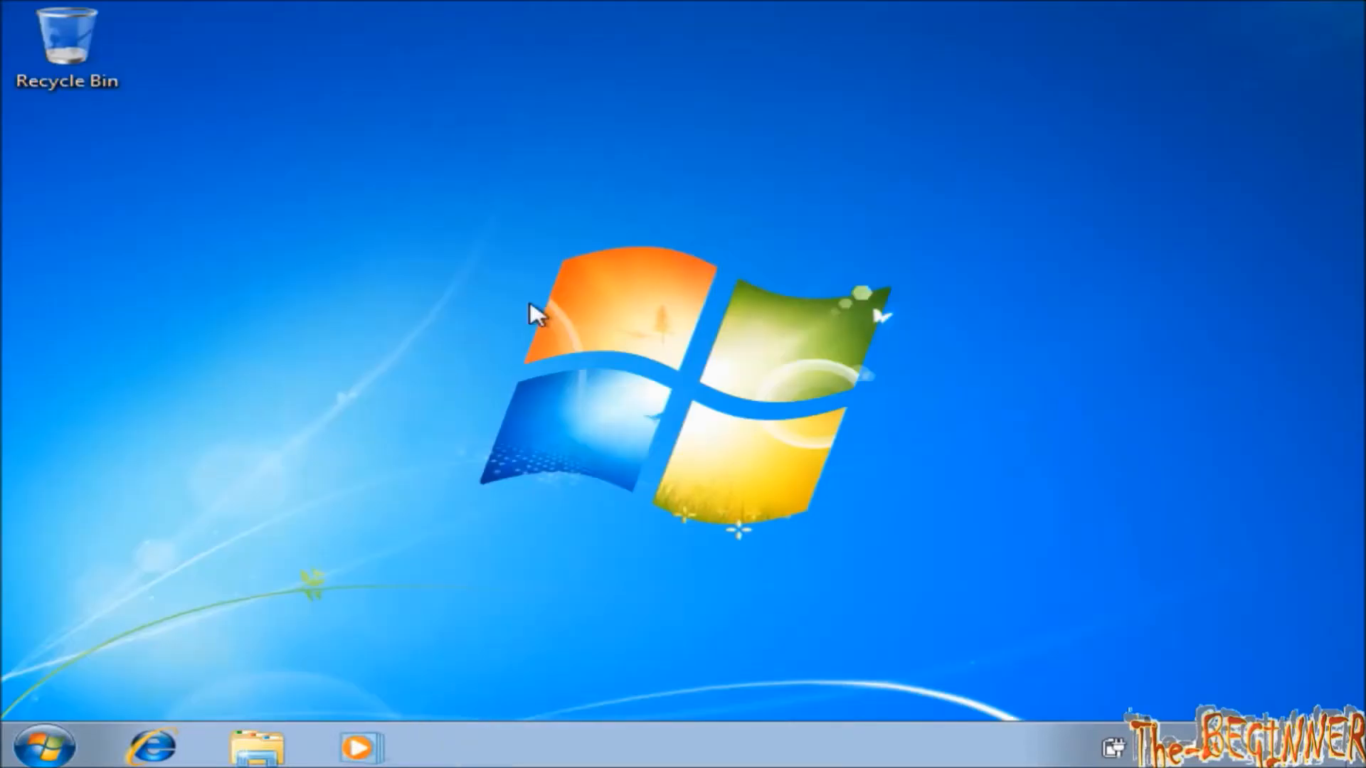
click(41, 745)
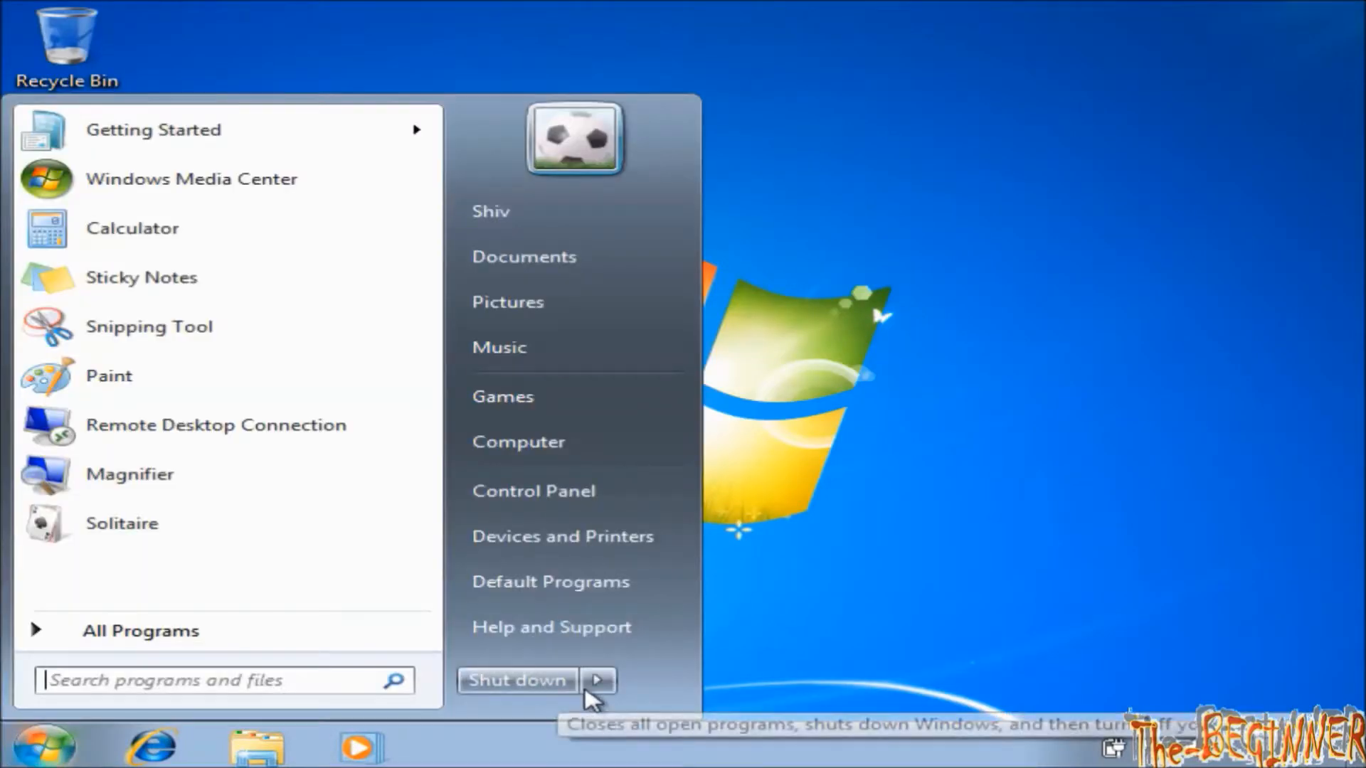